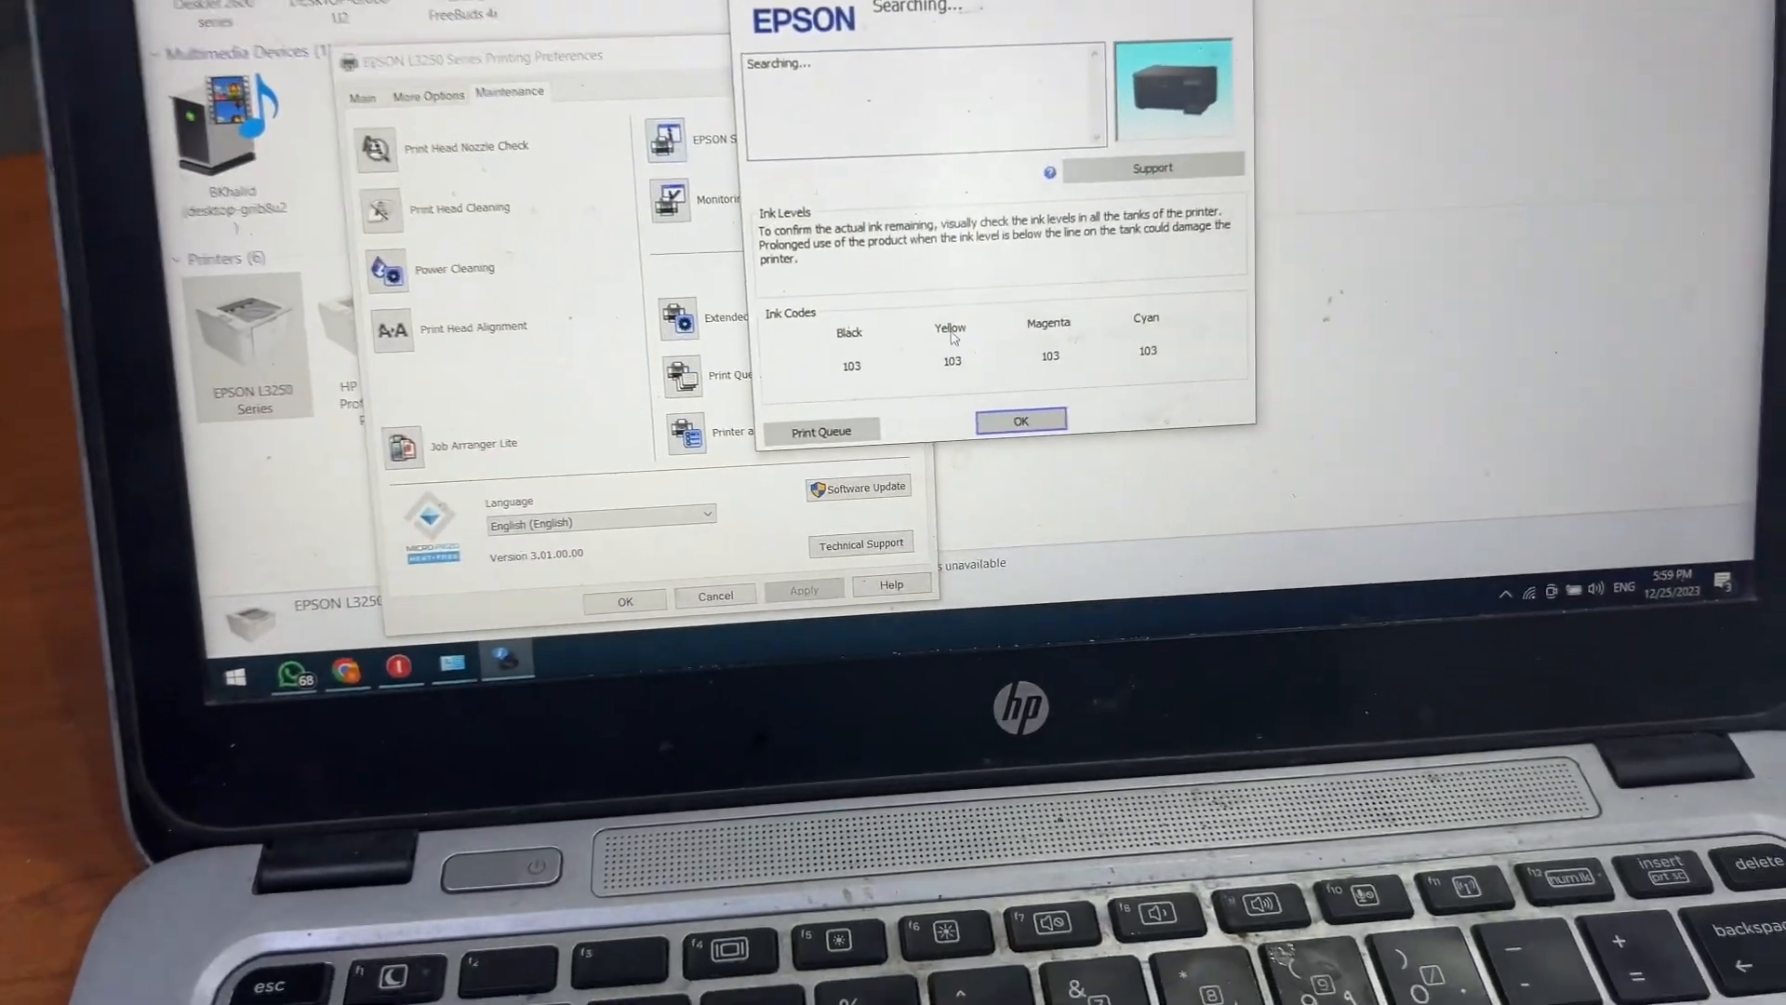
Close the Epson Status Monitor ink levels window and cancel out of Printing Preferences
click(1019, 418)
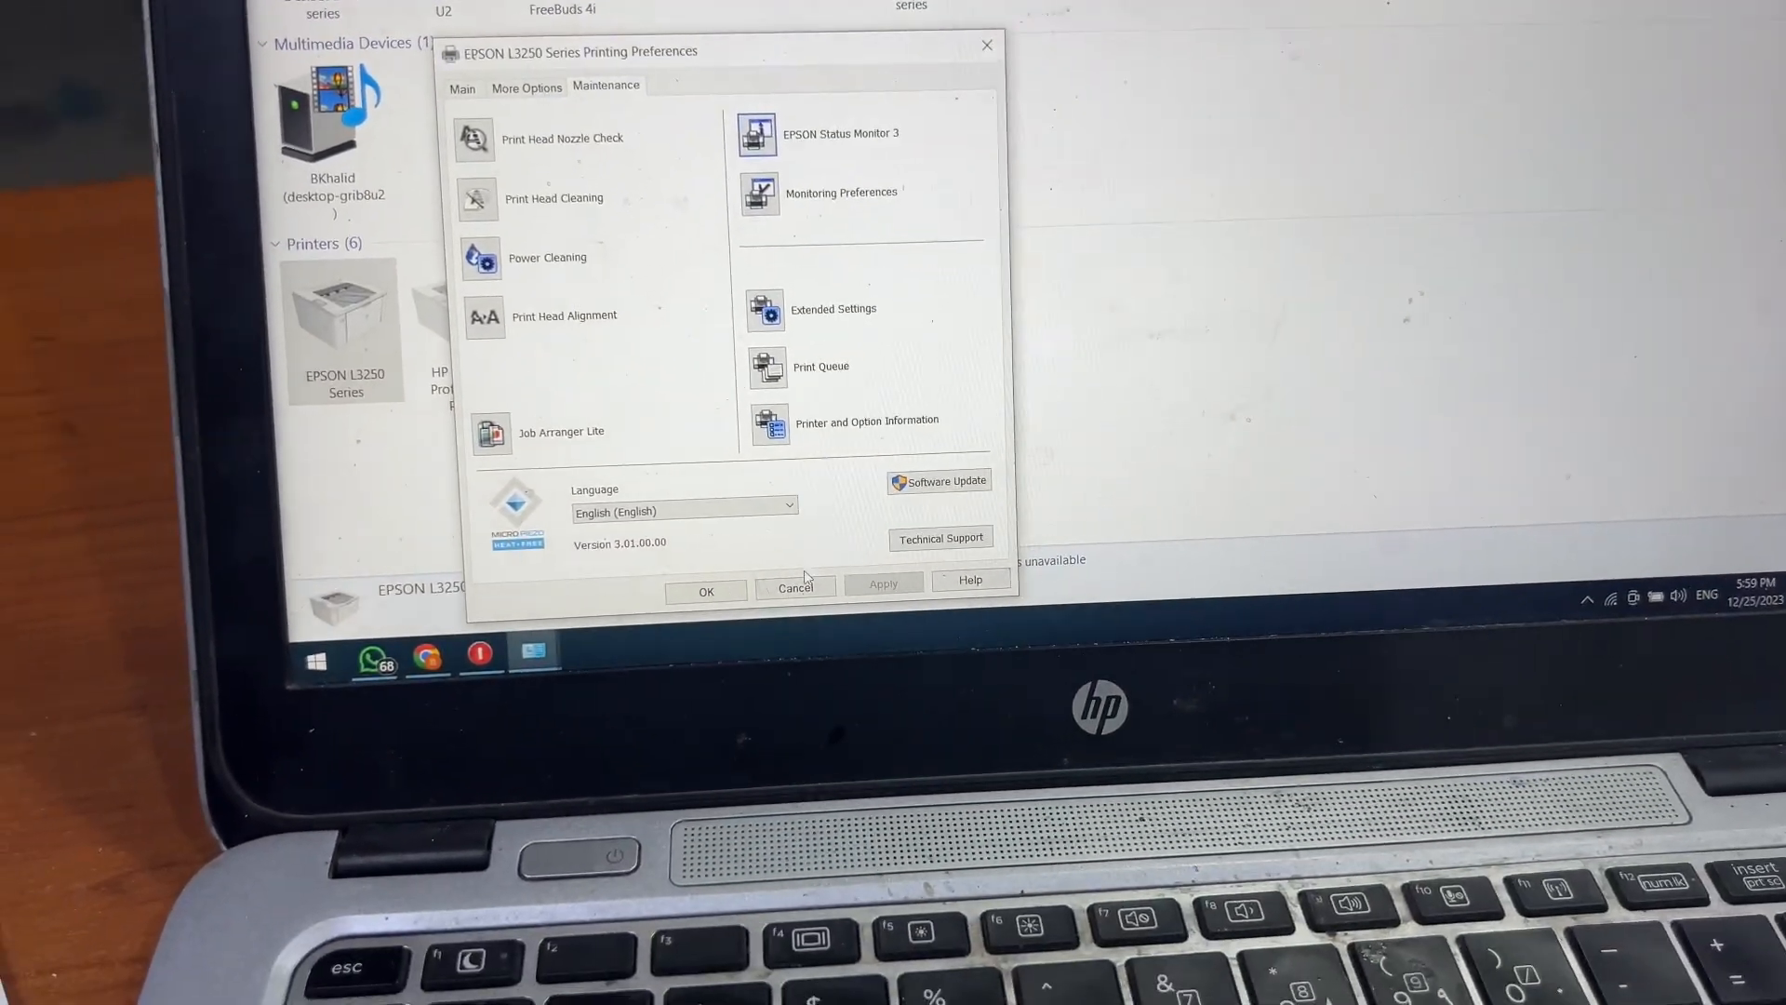
click(794, 590)
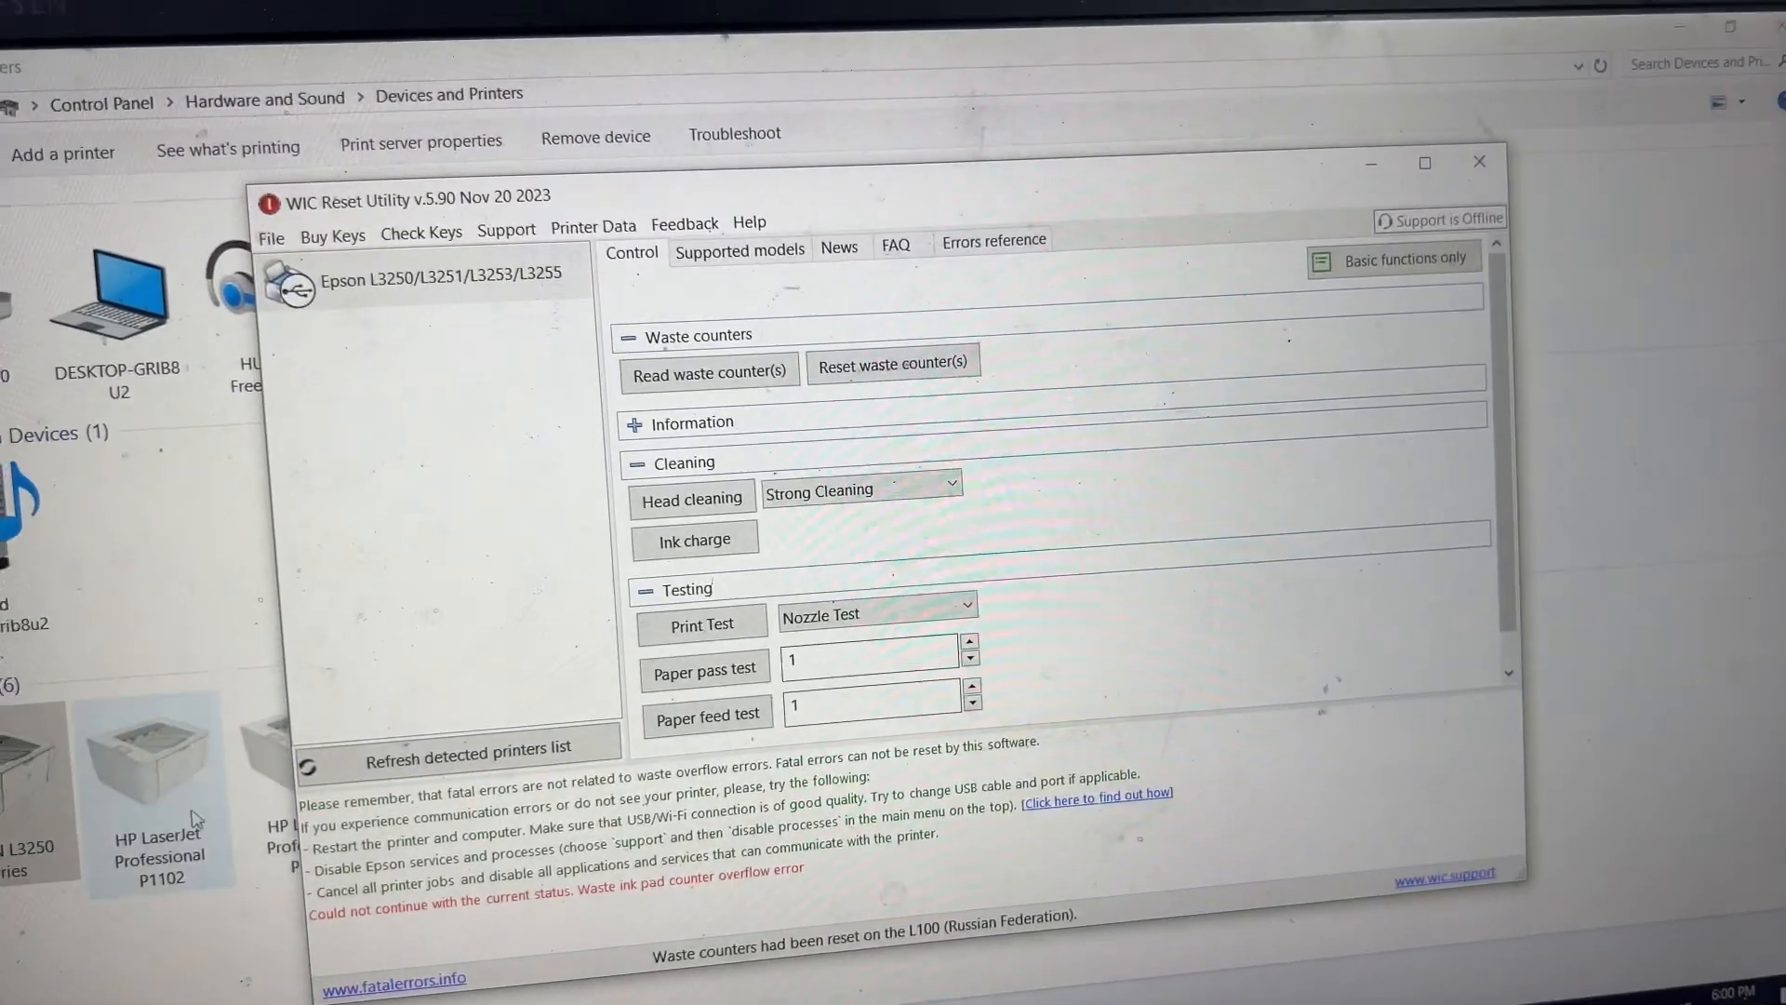
Read the waste counters, note one at 111.50% over its limit, and close the report
click(707, 372)
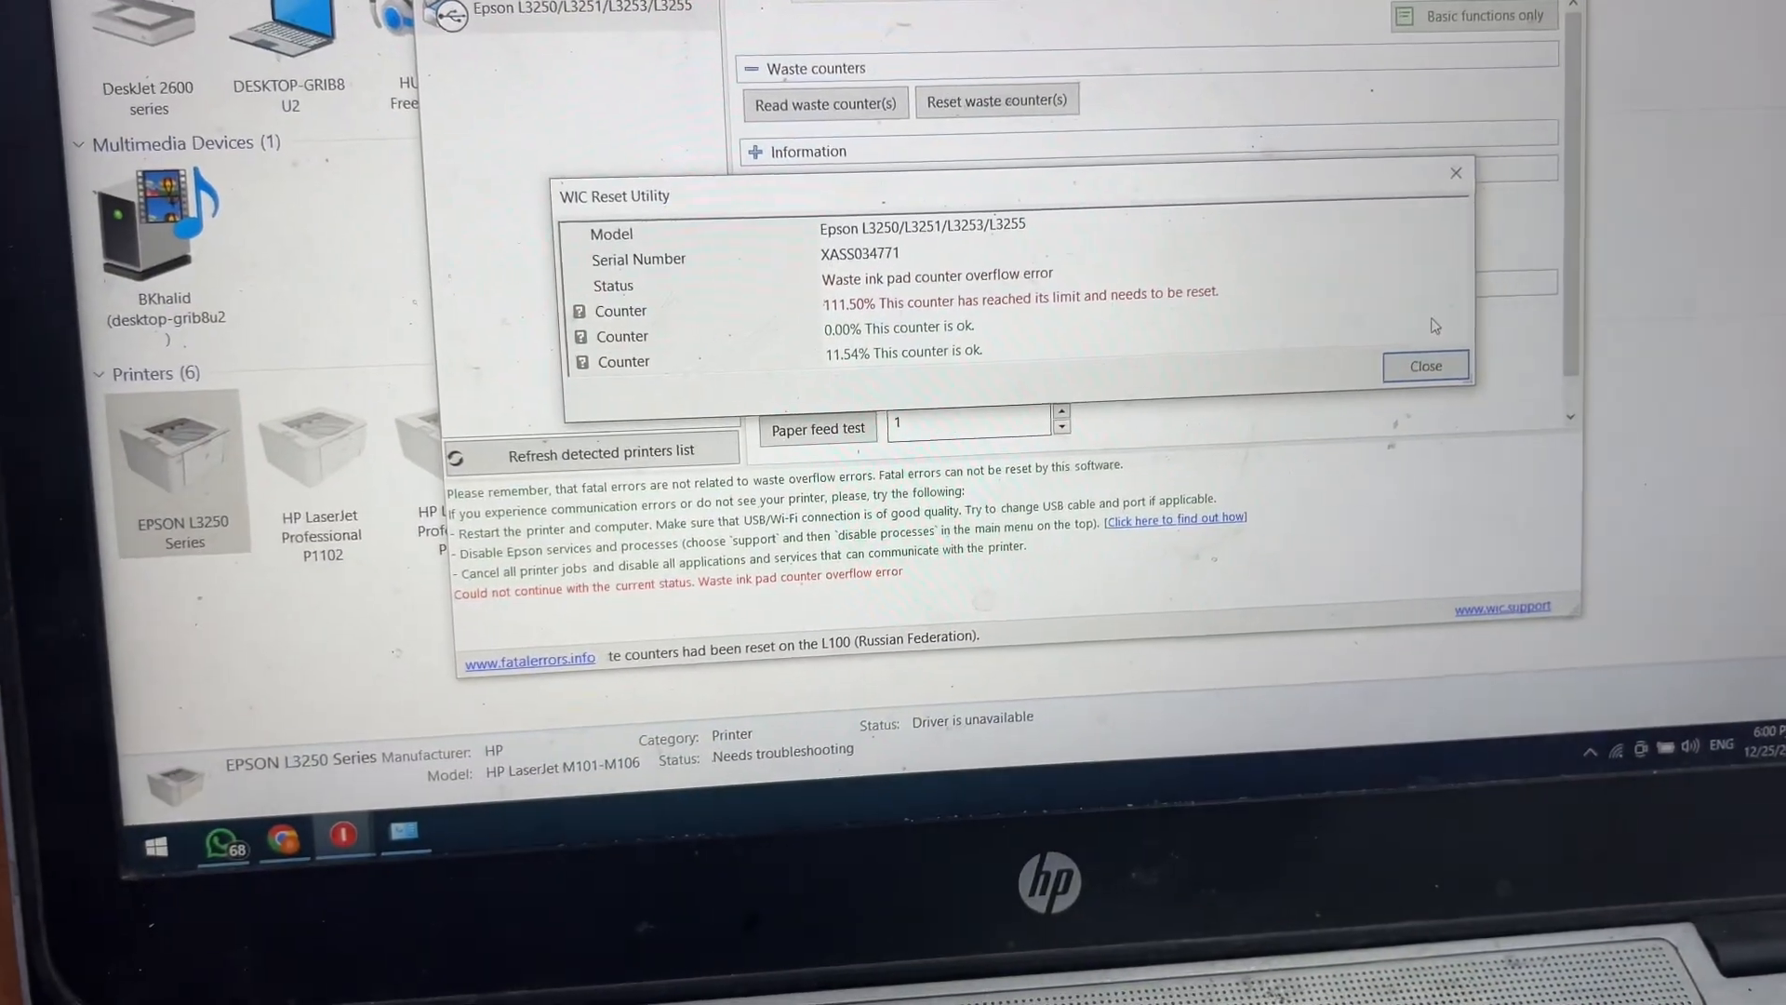
click(1426, 366)
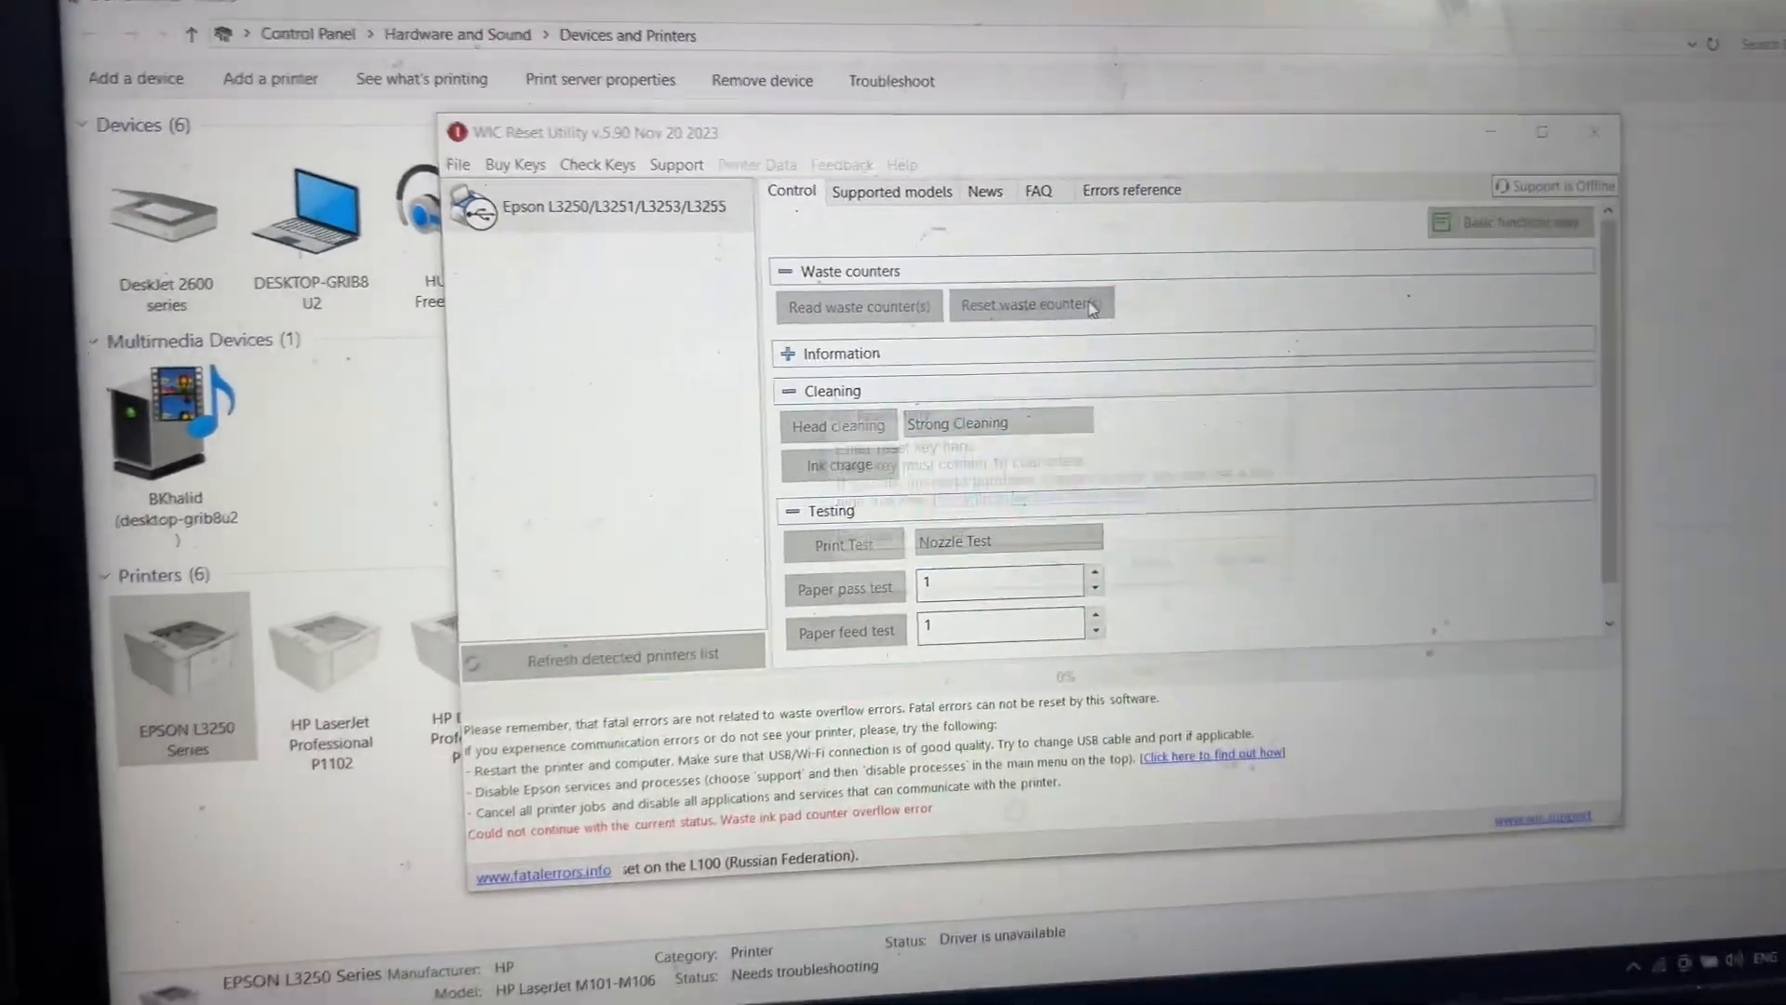
Start the waste counter reset with the 'trial' key and agree to set counters to 80%
click(1029, 303)
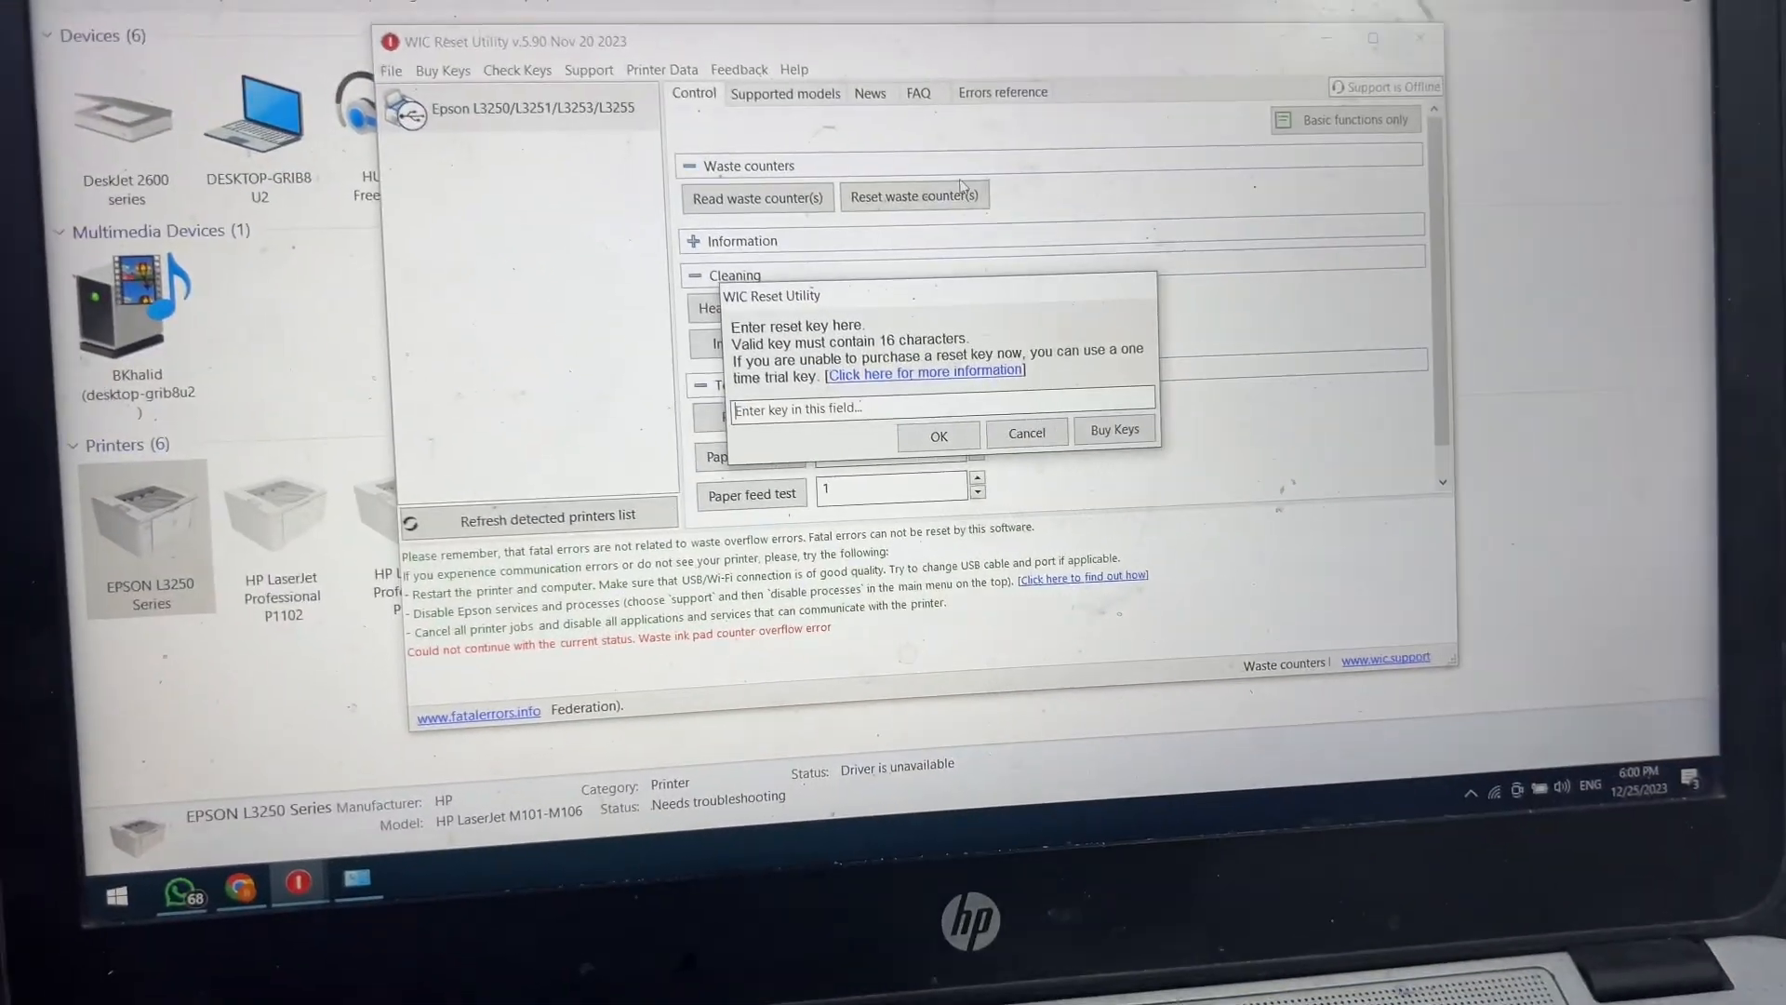
text(trial)
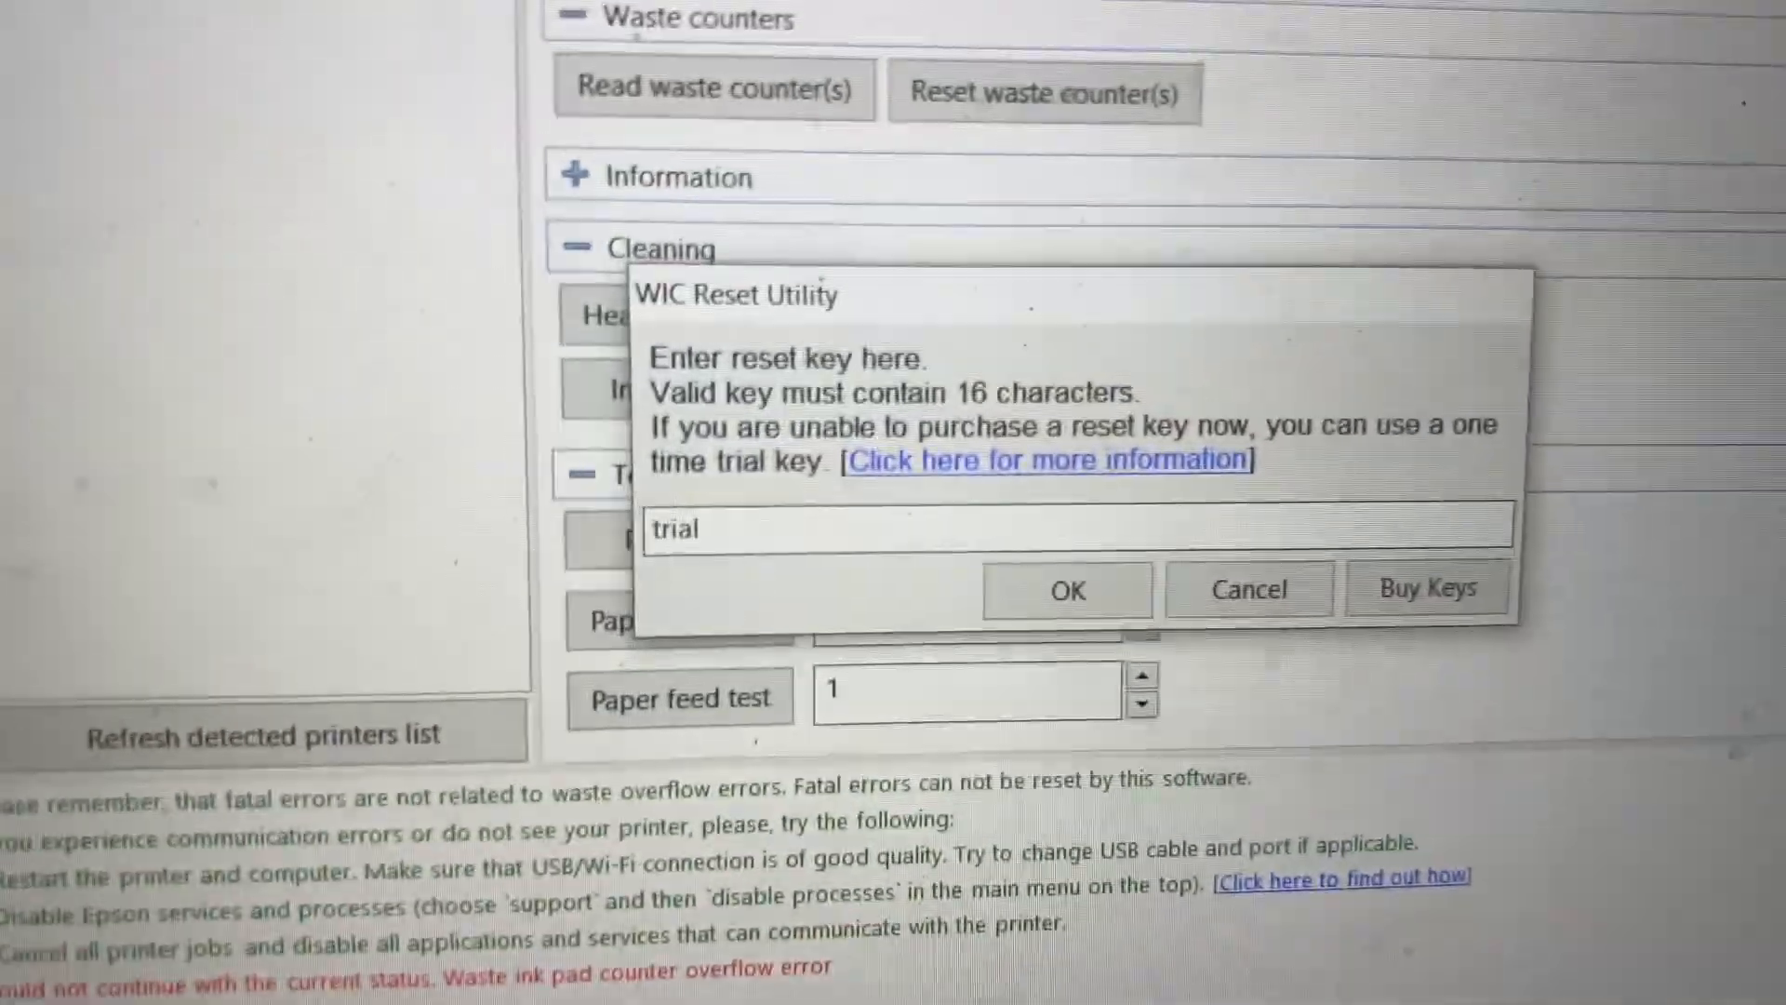
click(1066, 590)
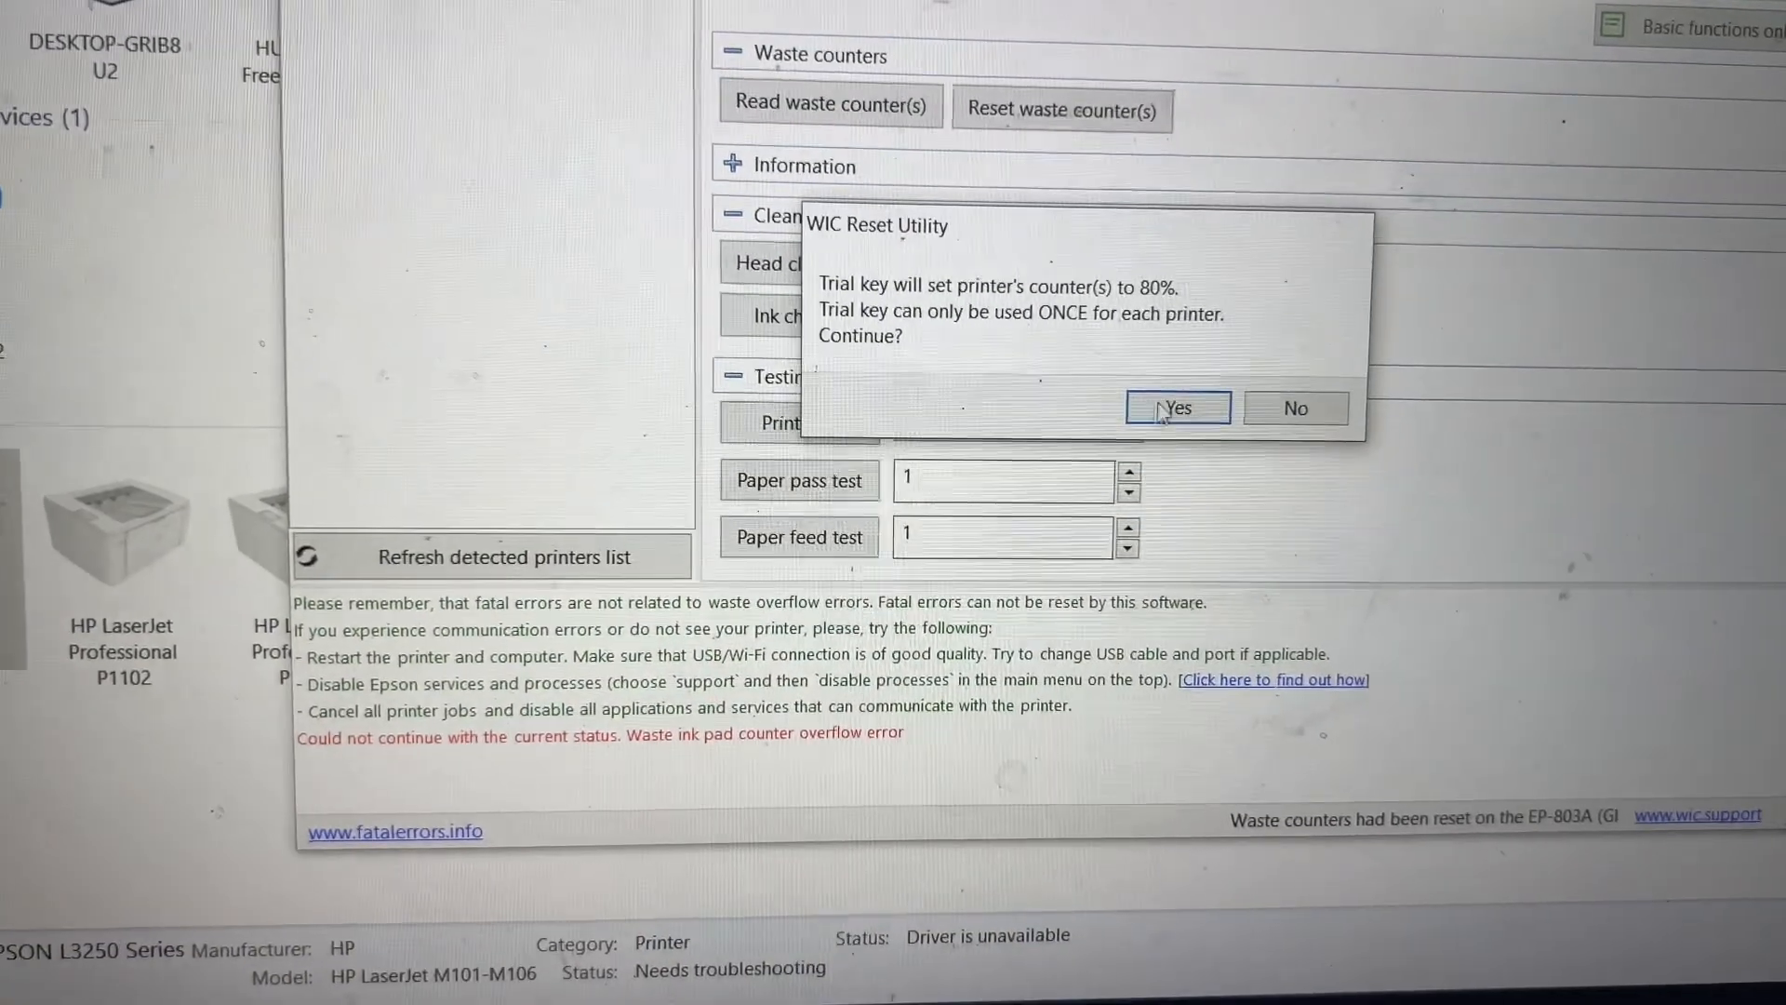
click(1176, 408)
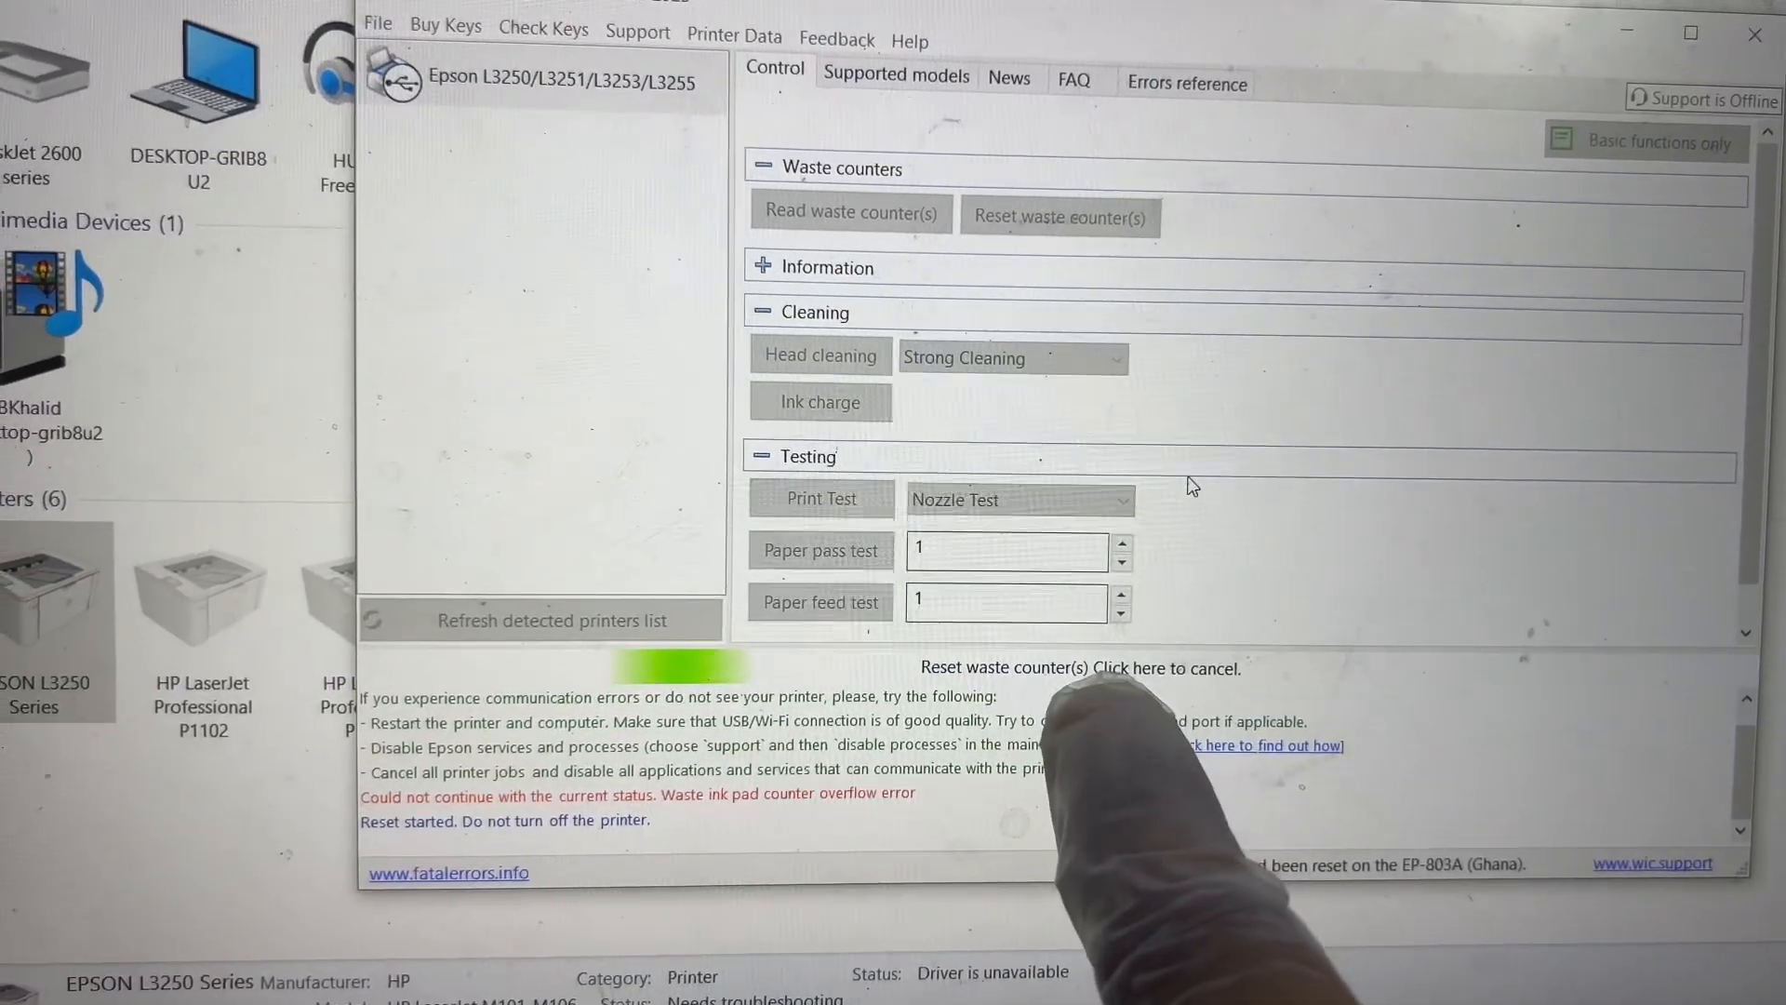
Let the waste counter reset finish and close the Congratulations success message
click(1059, 215)
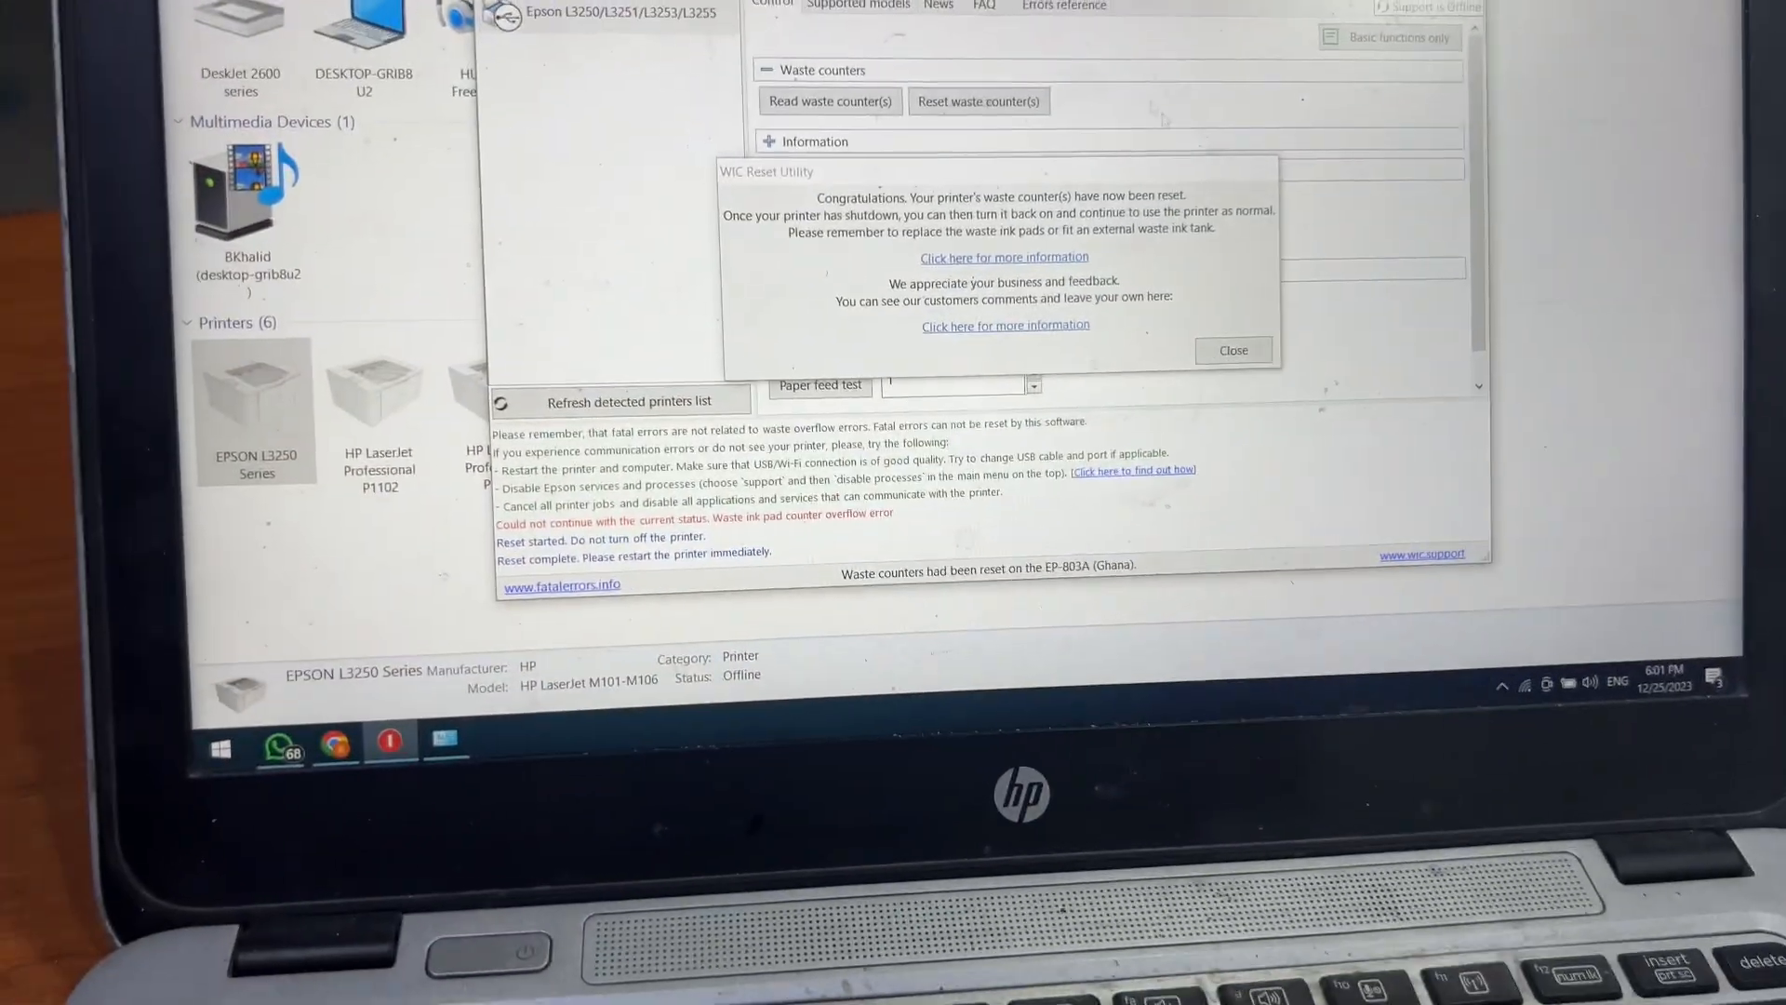
click(1232, 350)
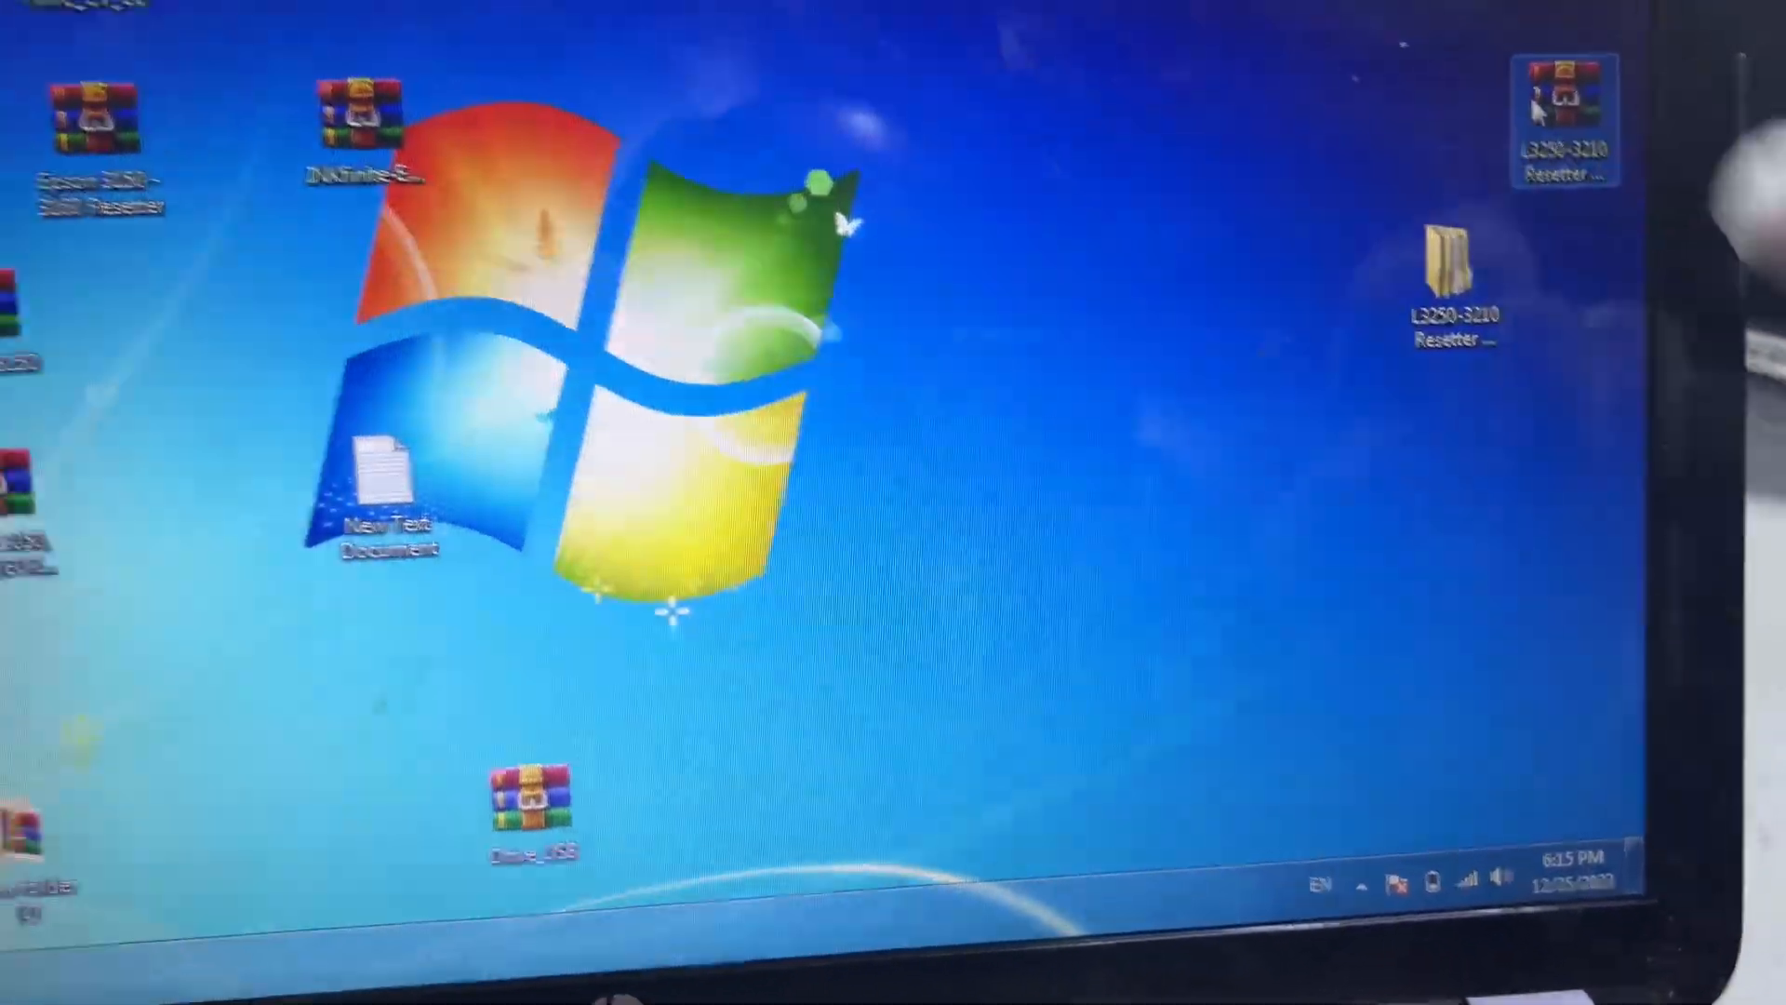
Extract the password-protected L3250-3210 Resetter RAR to the desktop, replacing all existing files
right_click(1567, 102)
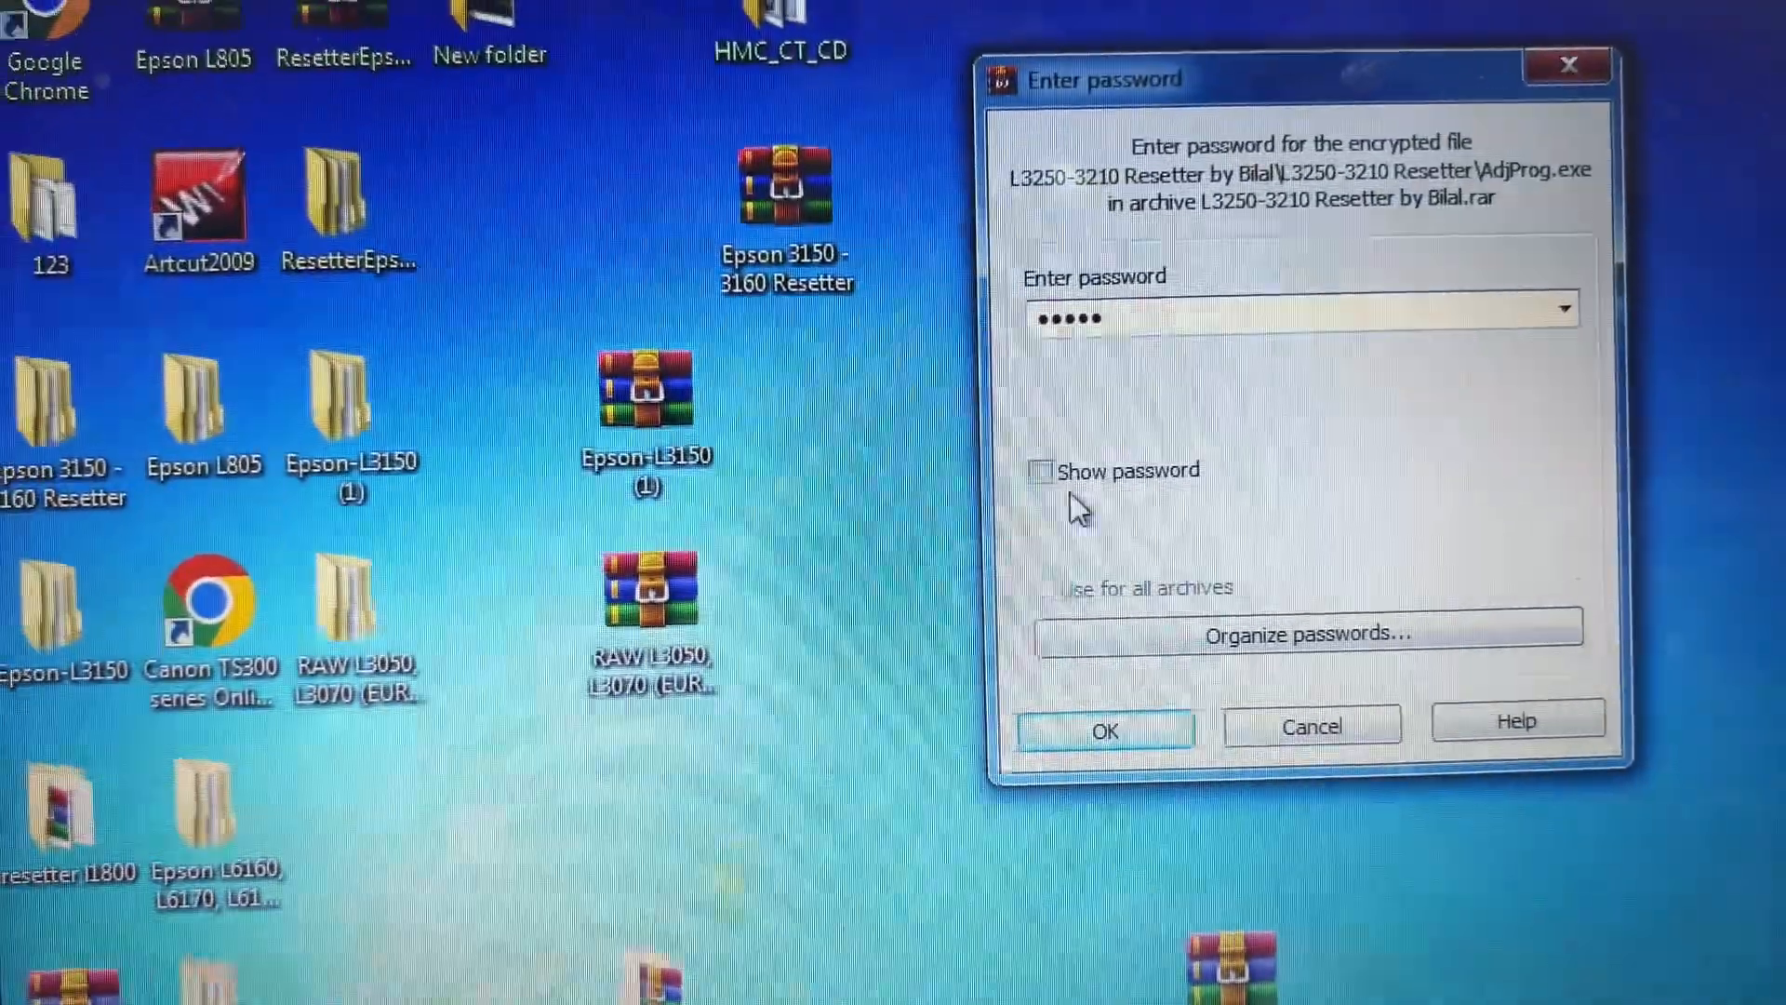
click(1102, 730)
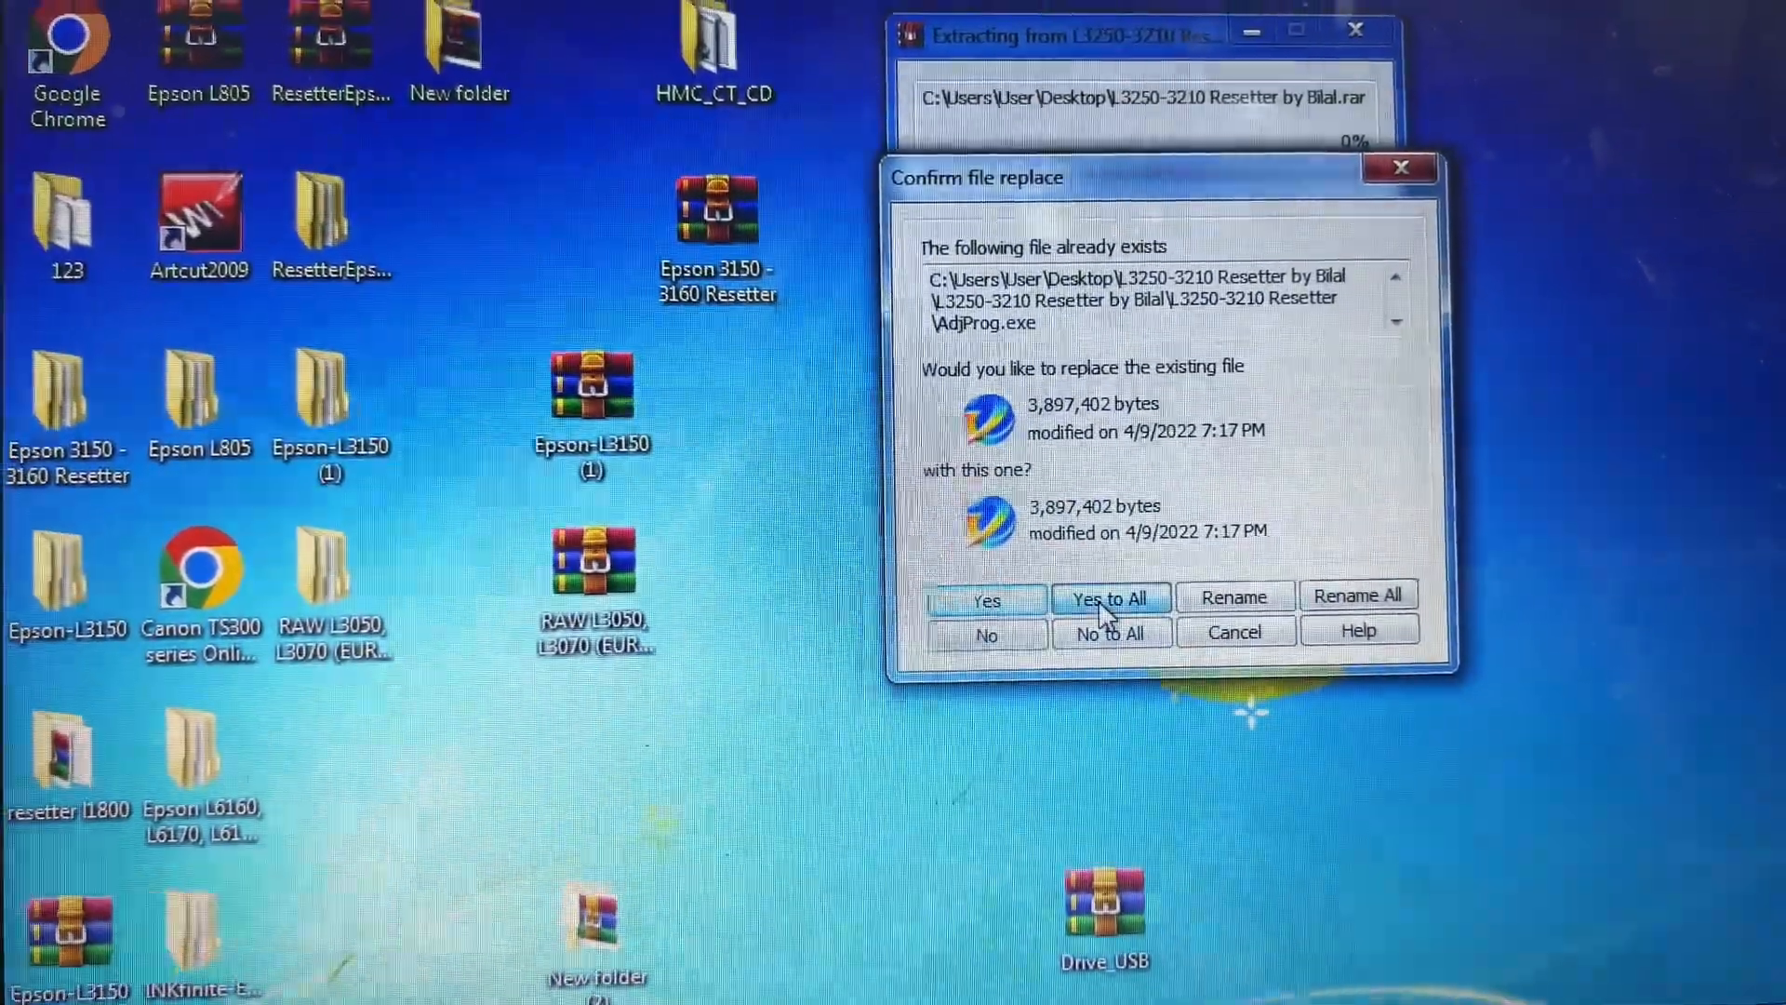
click(1109, 598)
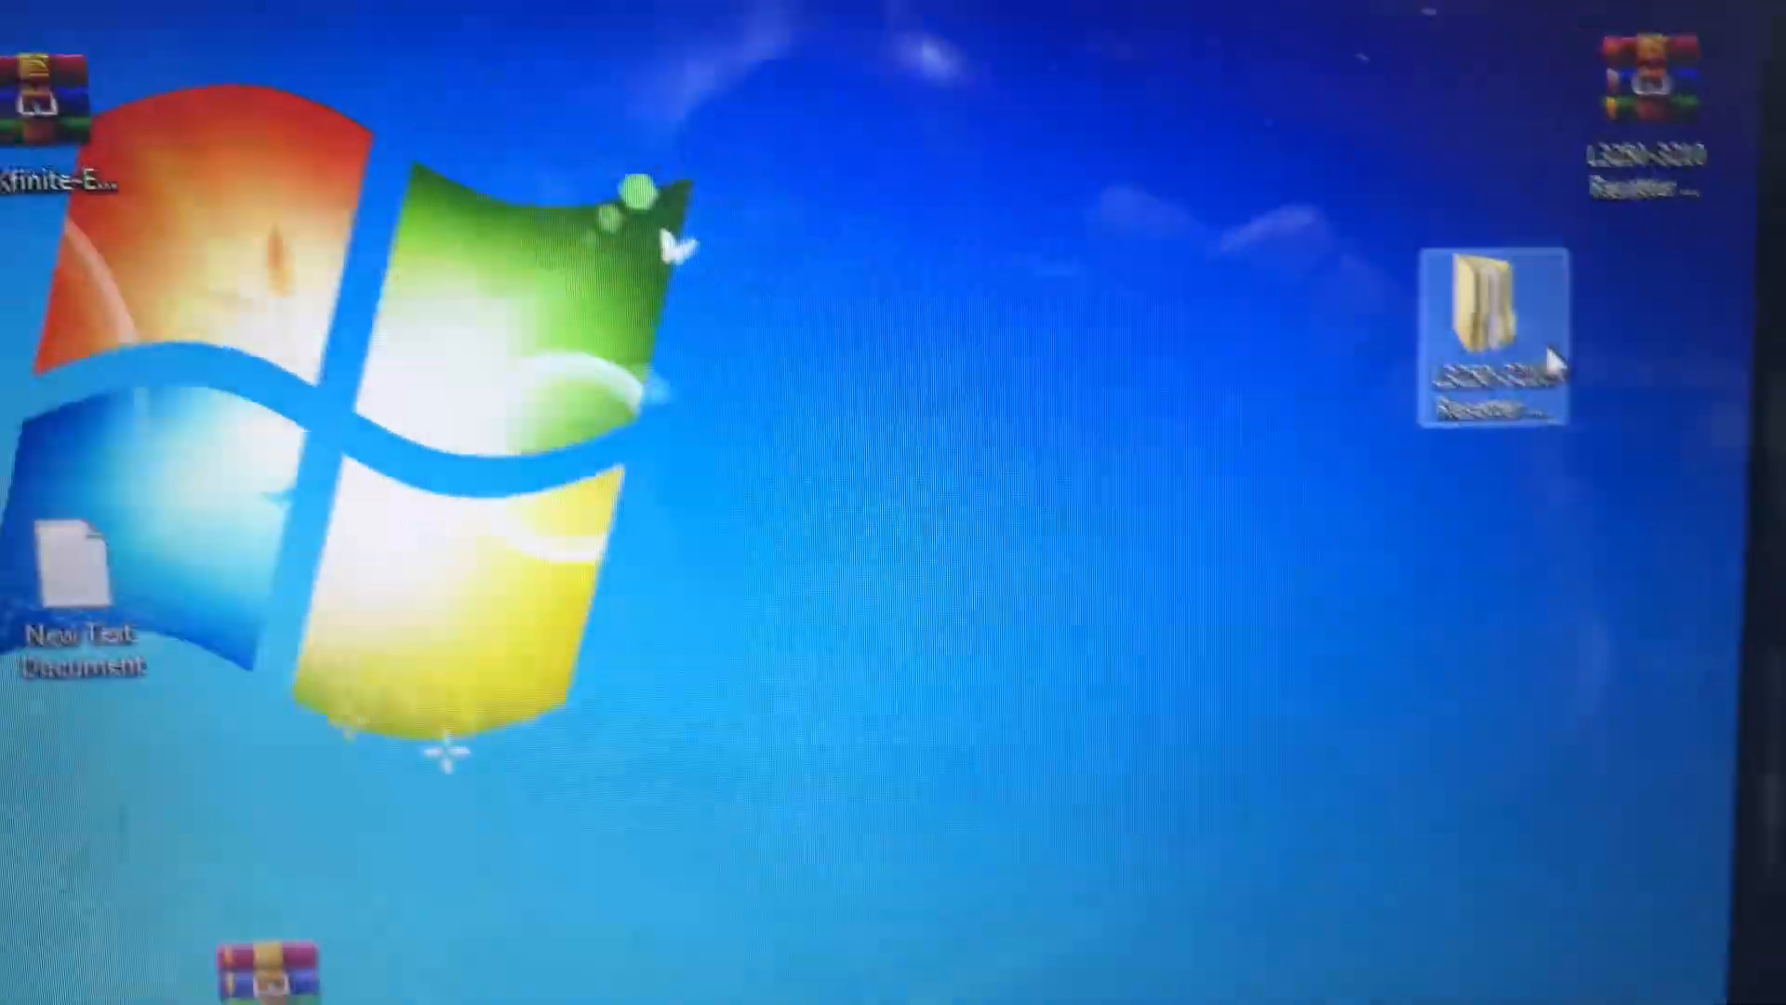
Browse into the nested L3250-3210 Resetter folders and launch the AdjProg application
double_click(1503, 332)
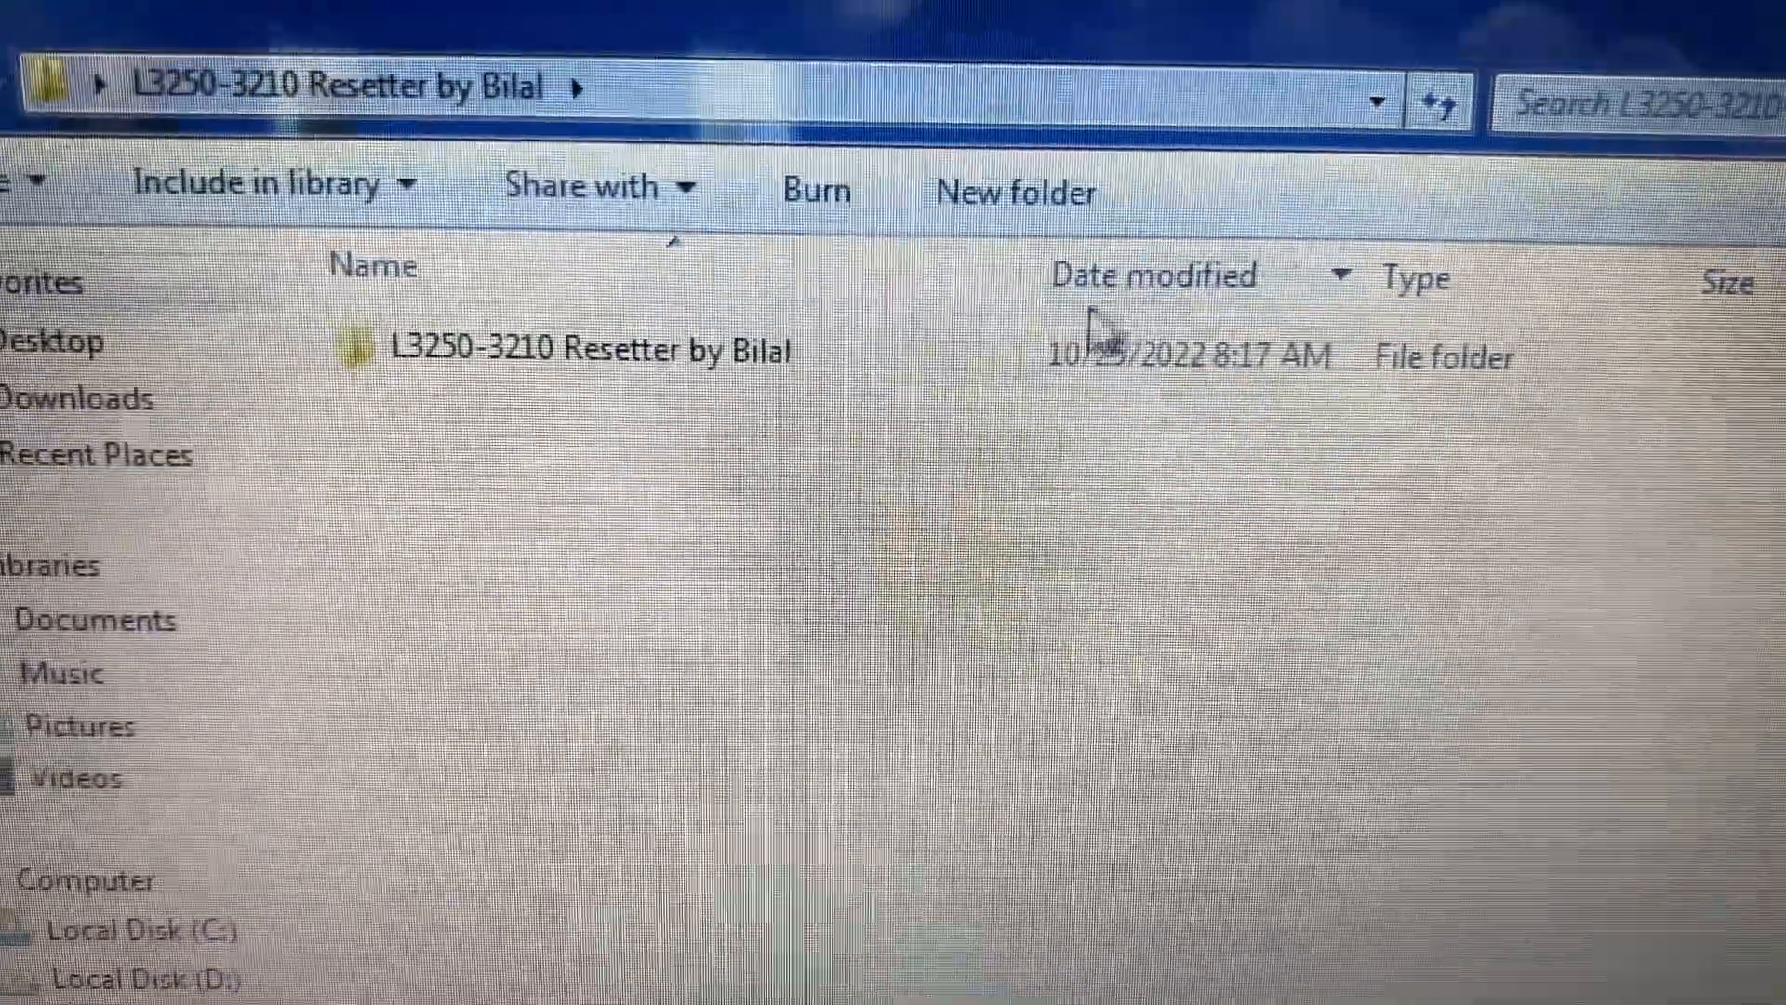
double_click(588, 348)
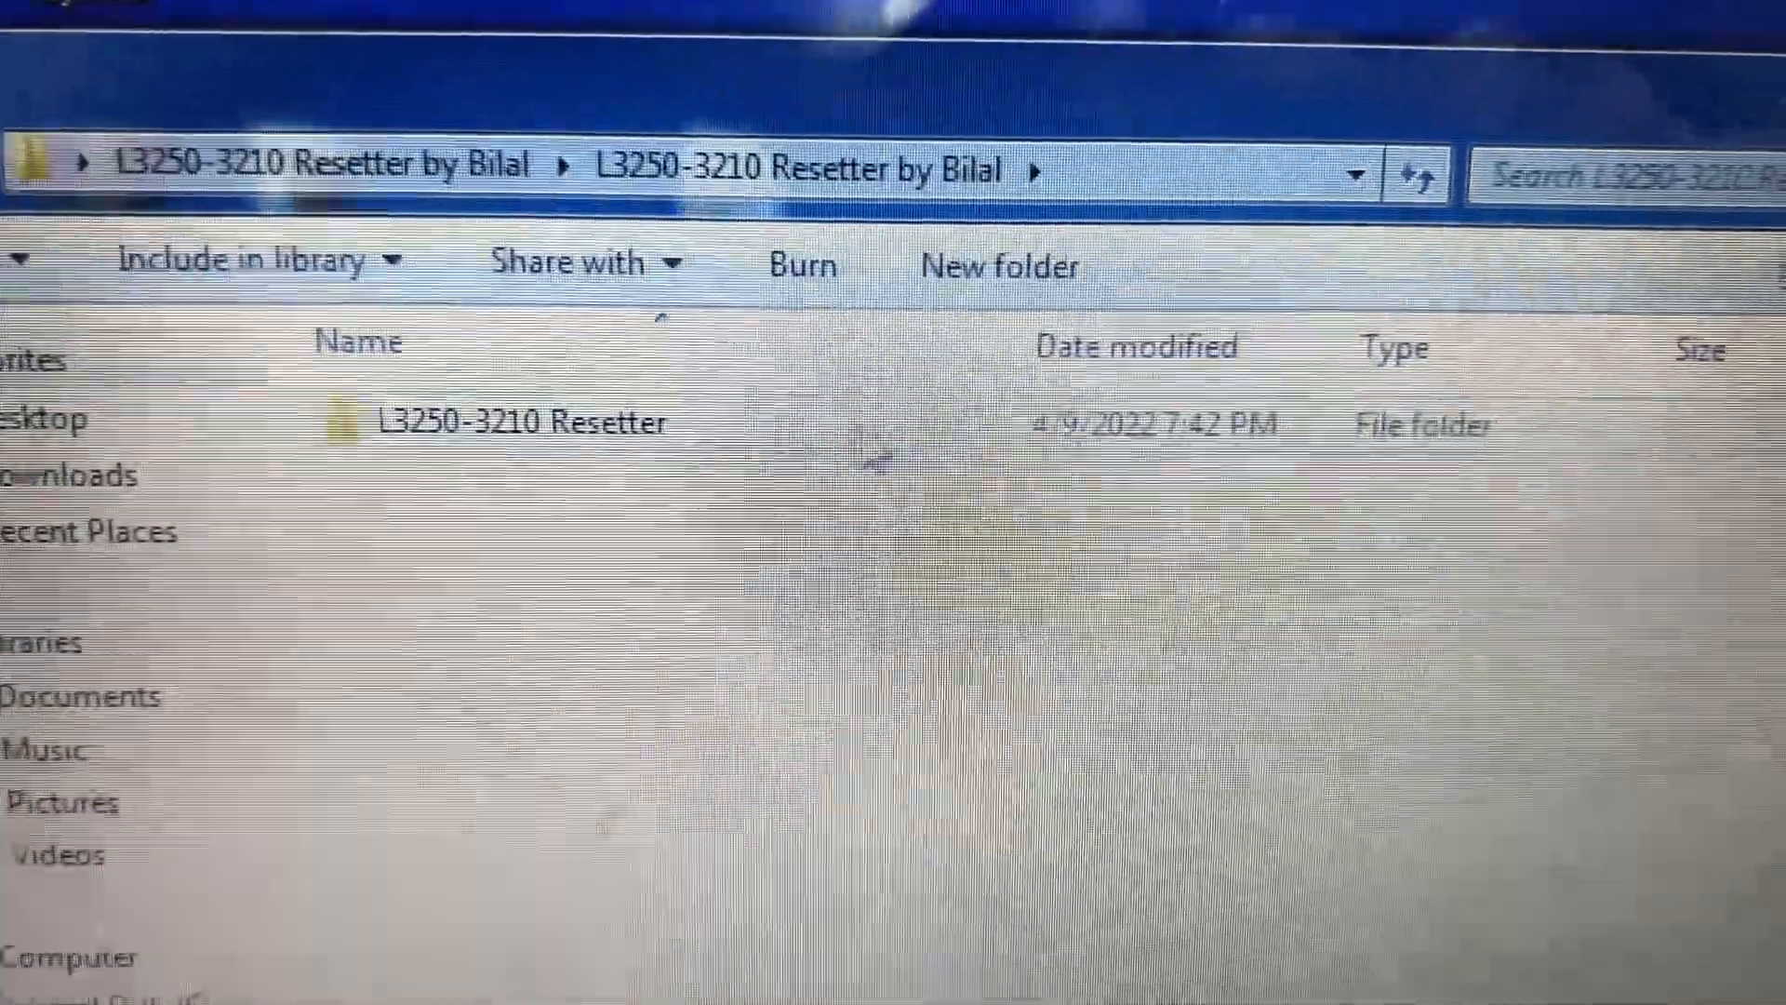
double_click(520, 423)
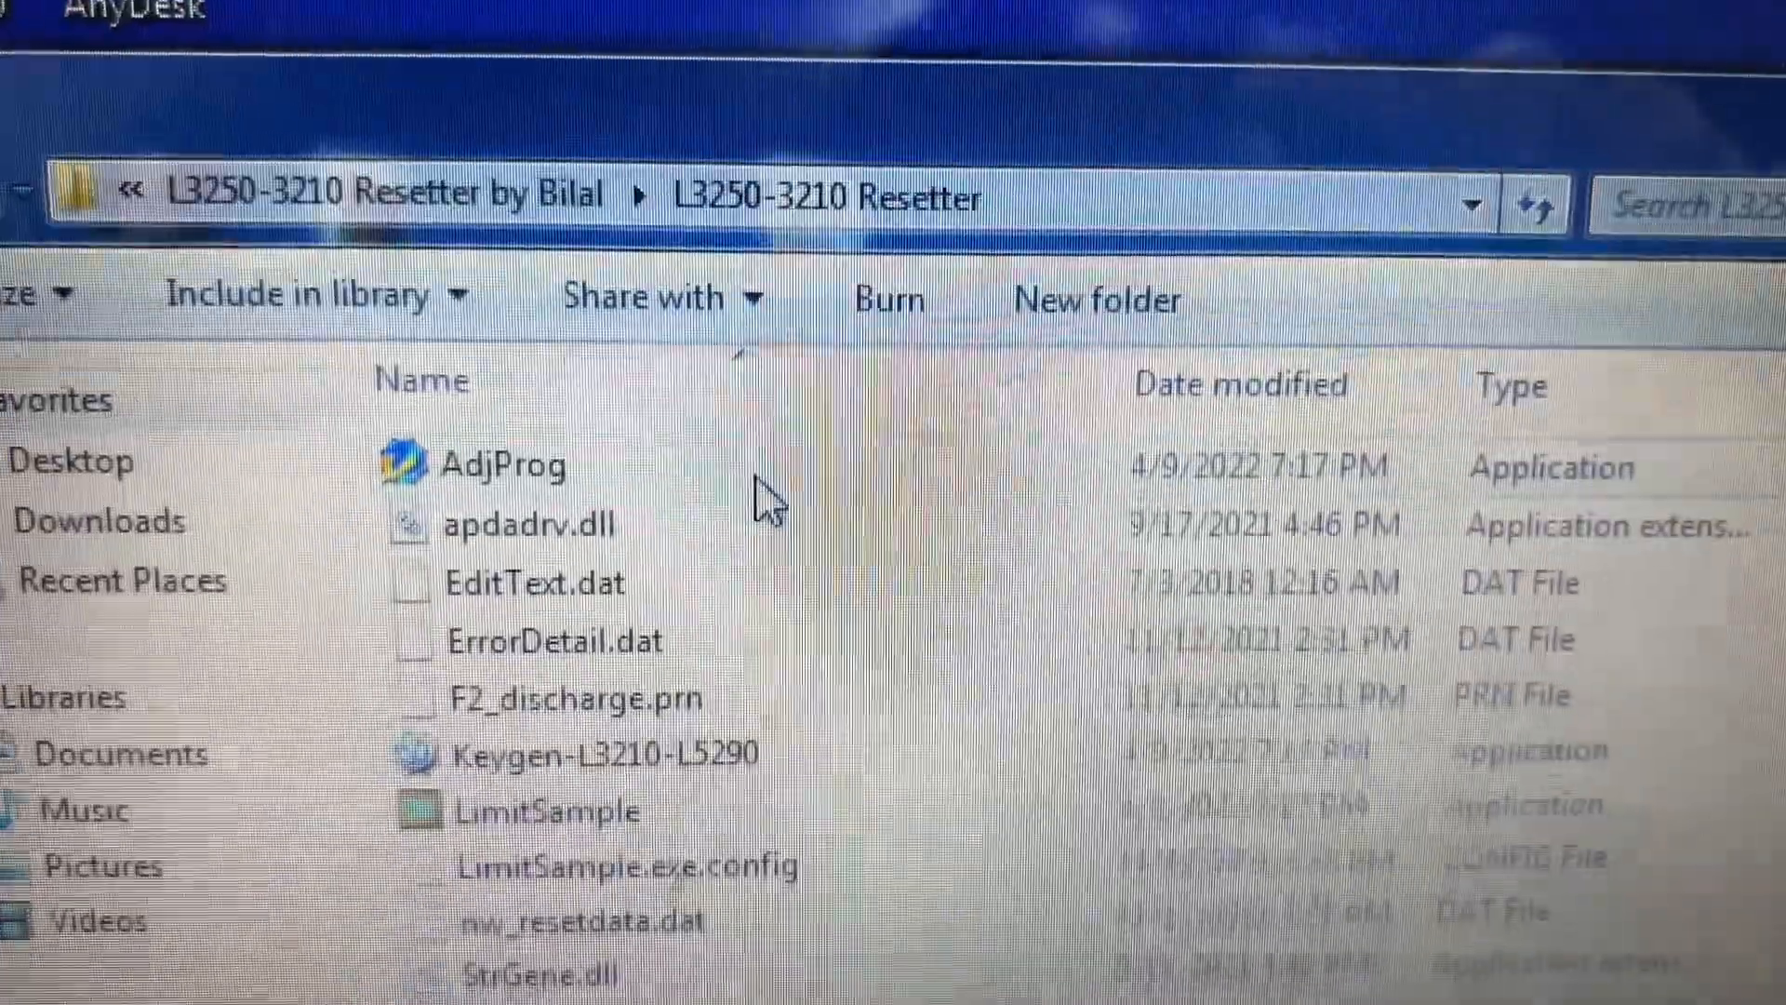
double_click(500, 463)
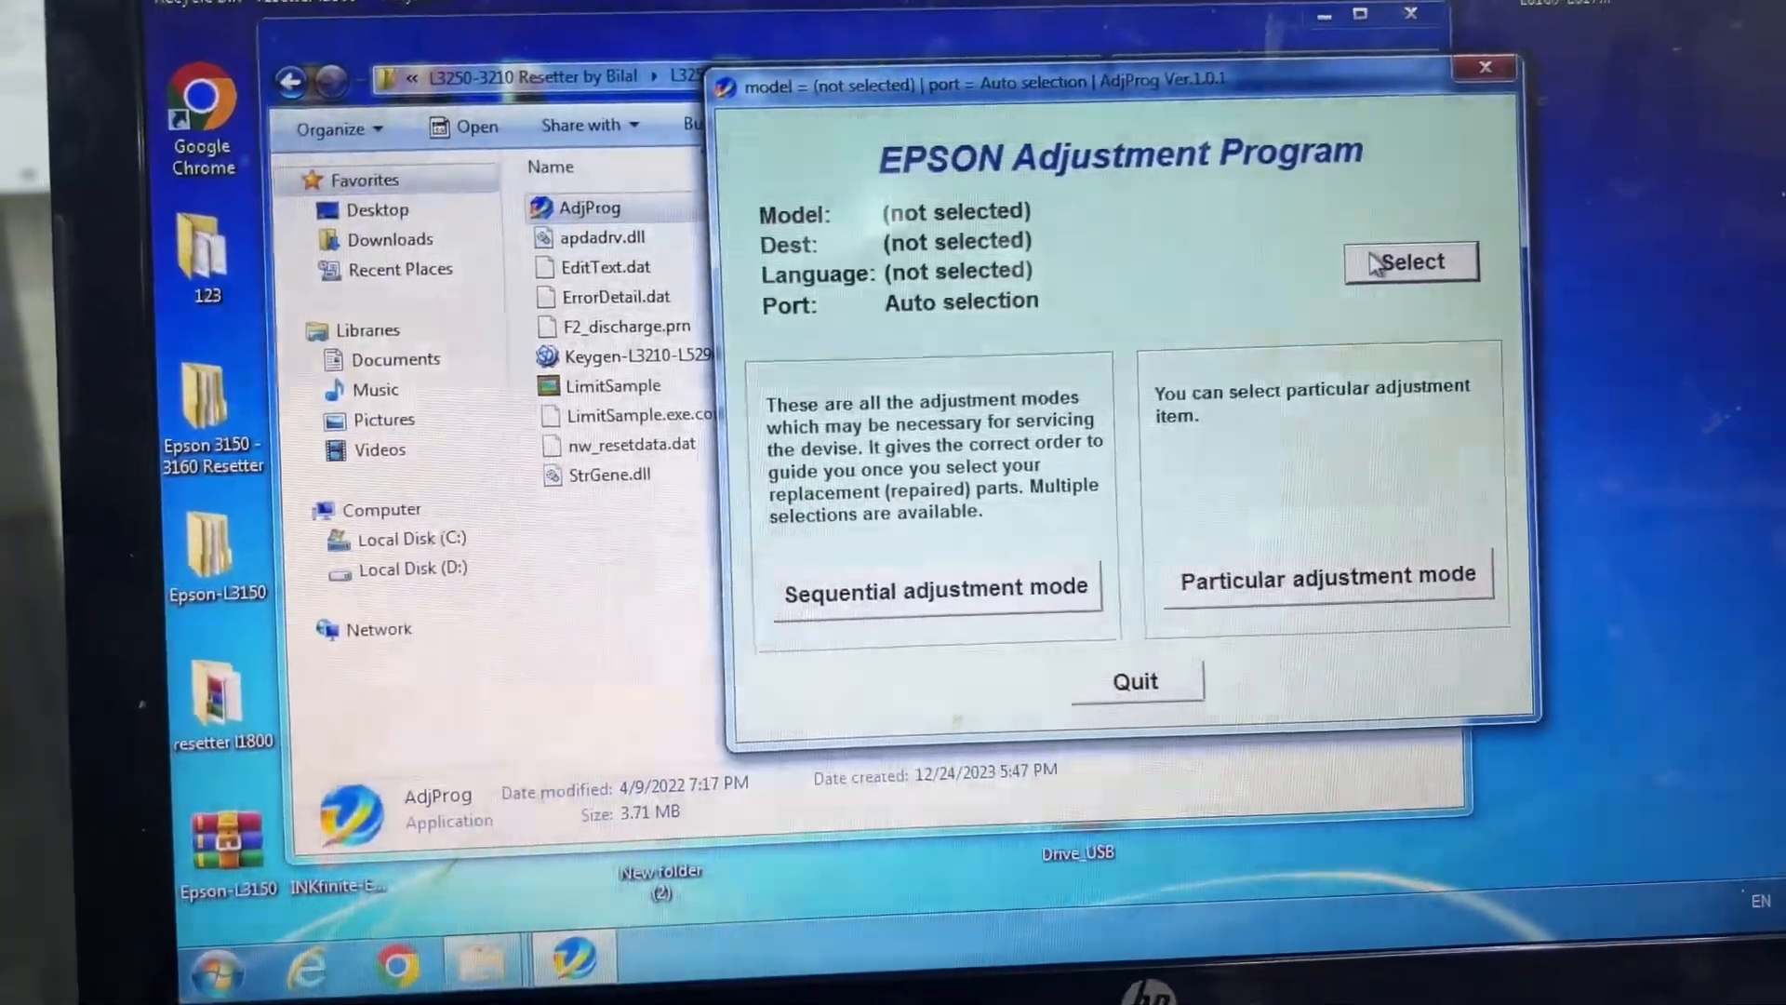
Select the L3250 model with Latin destination and English language and confirm it
click(1410, 262)
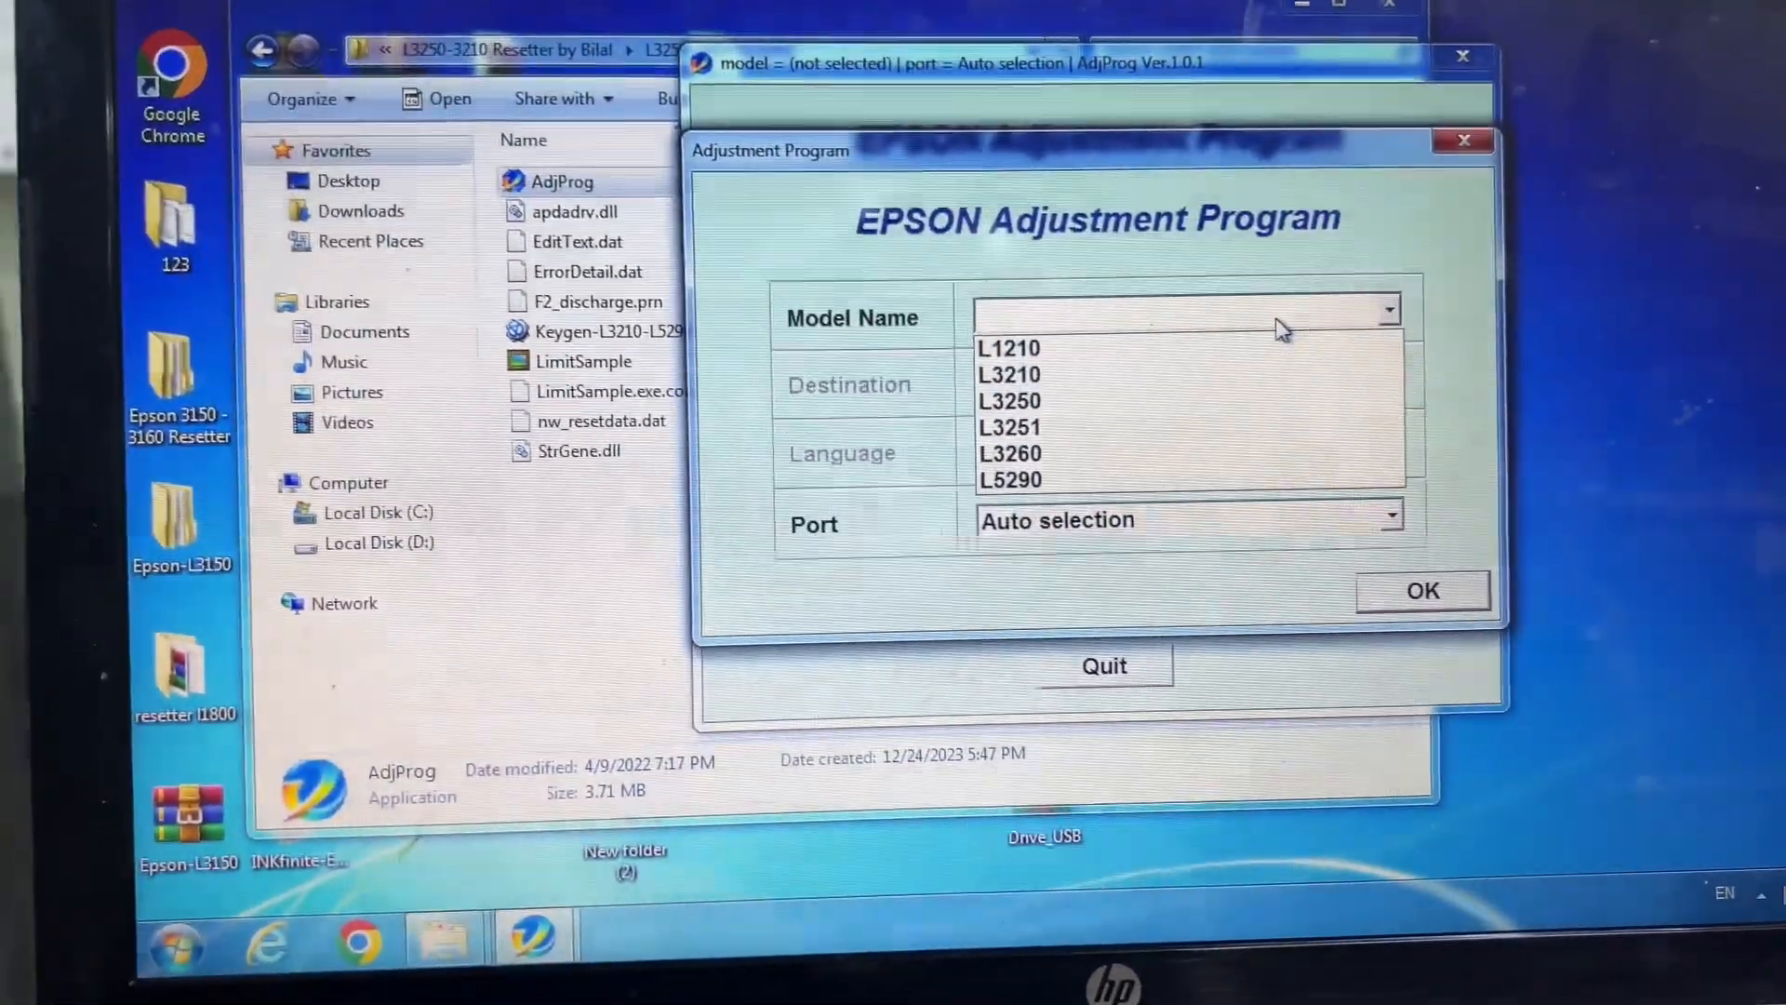
click(1006, 400)
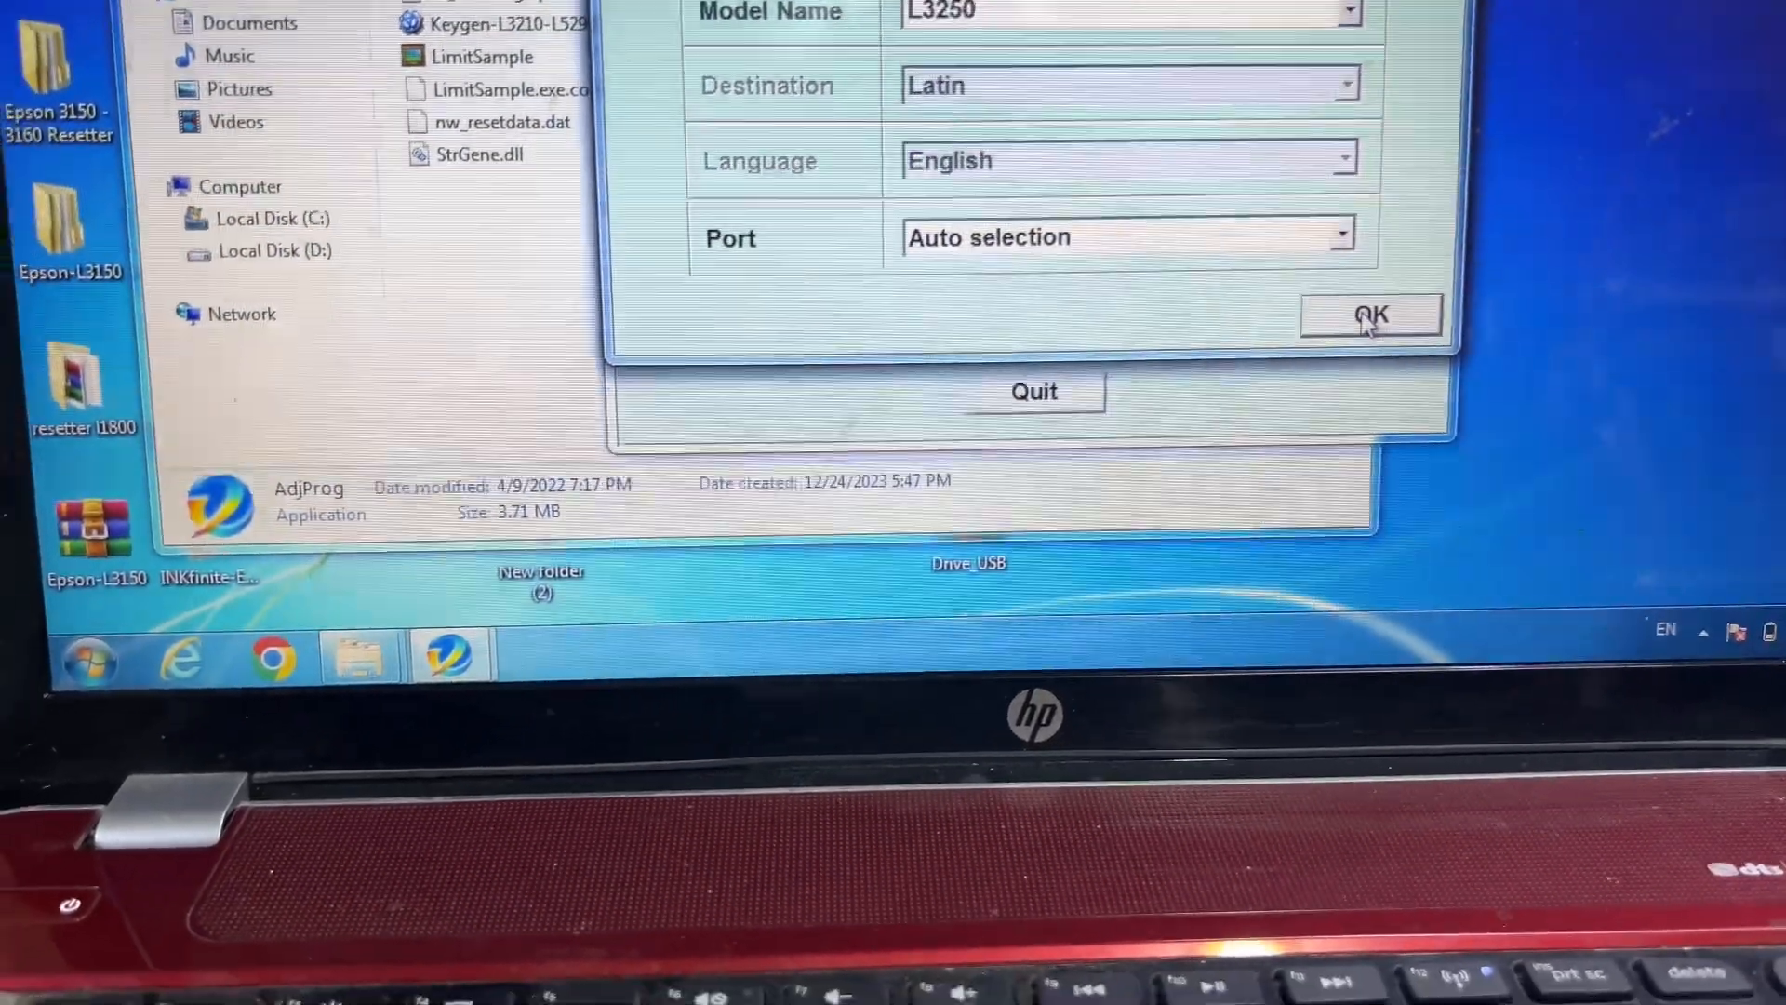
click(1372, 317)
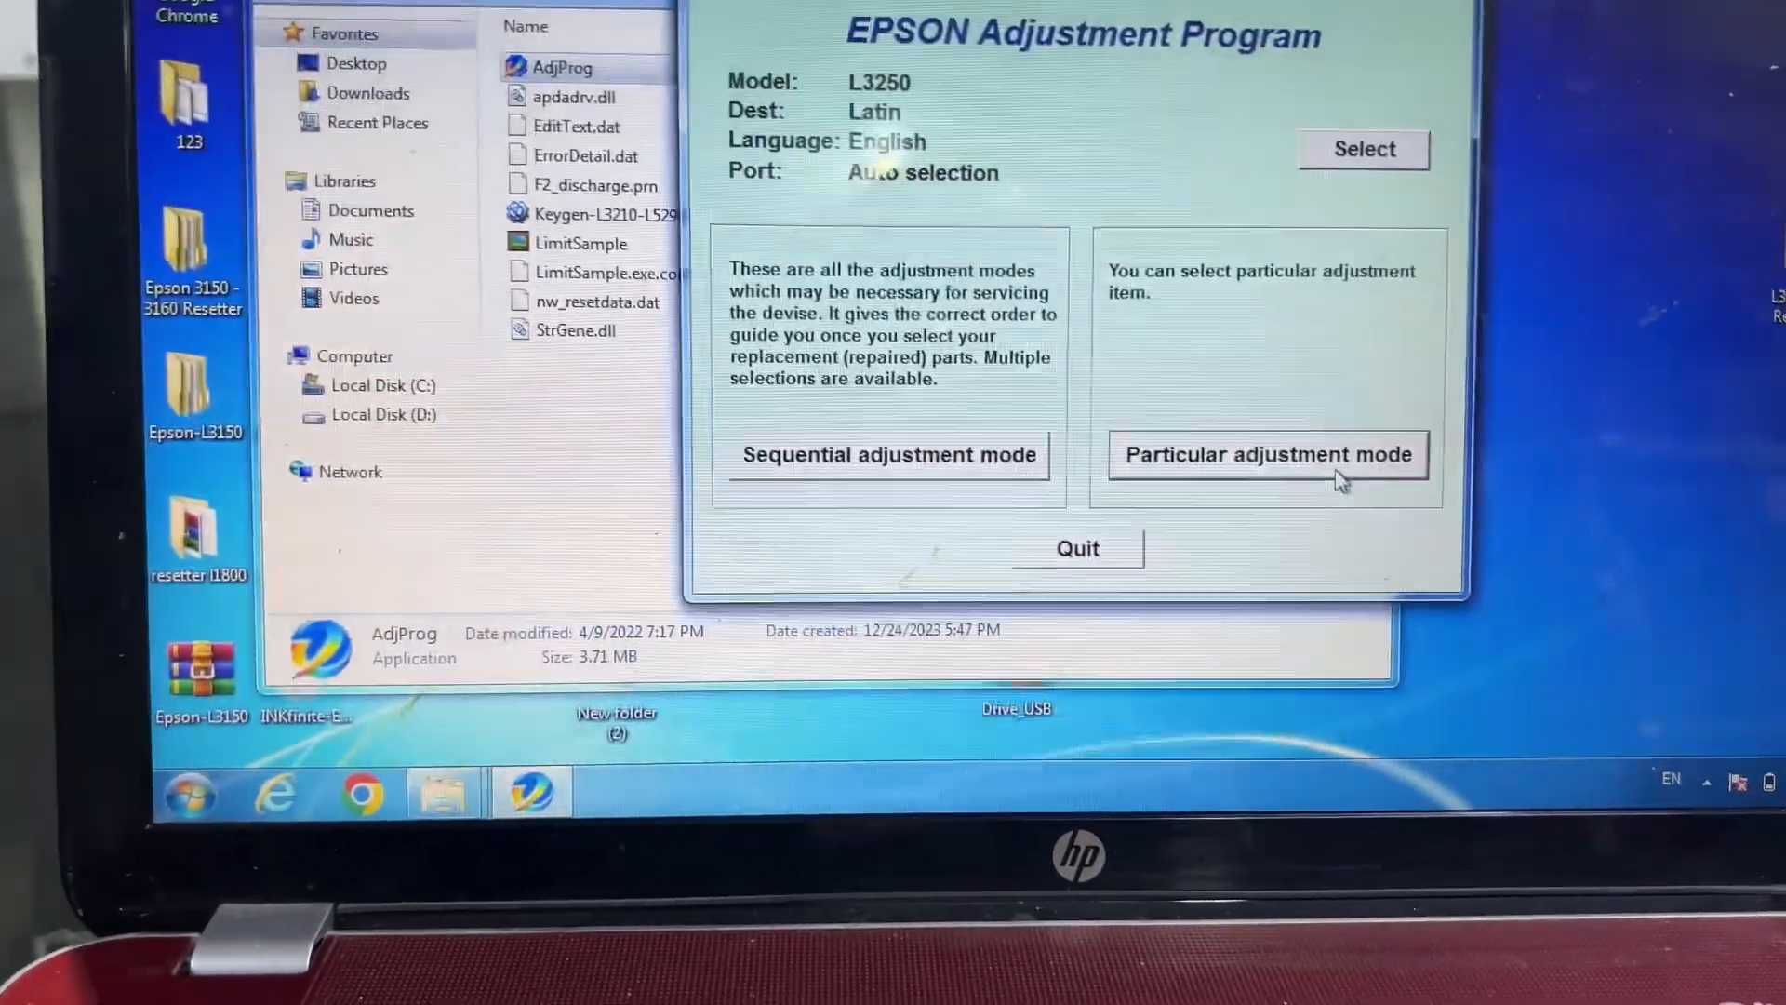
Enter Particular adjustment mode and open the Waste ink pad counter adjustment
click(1267, 454)
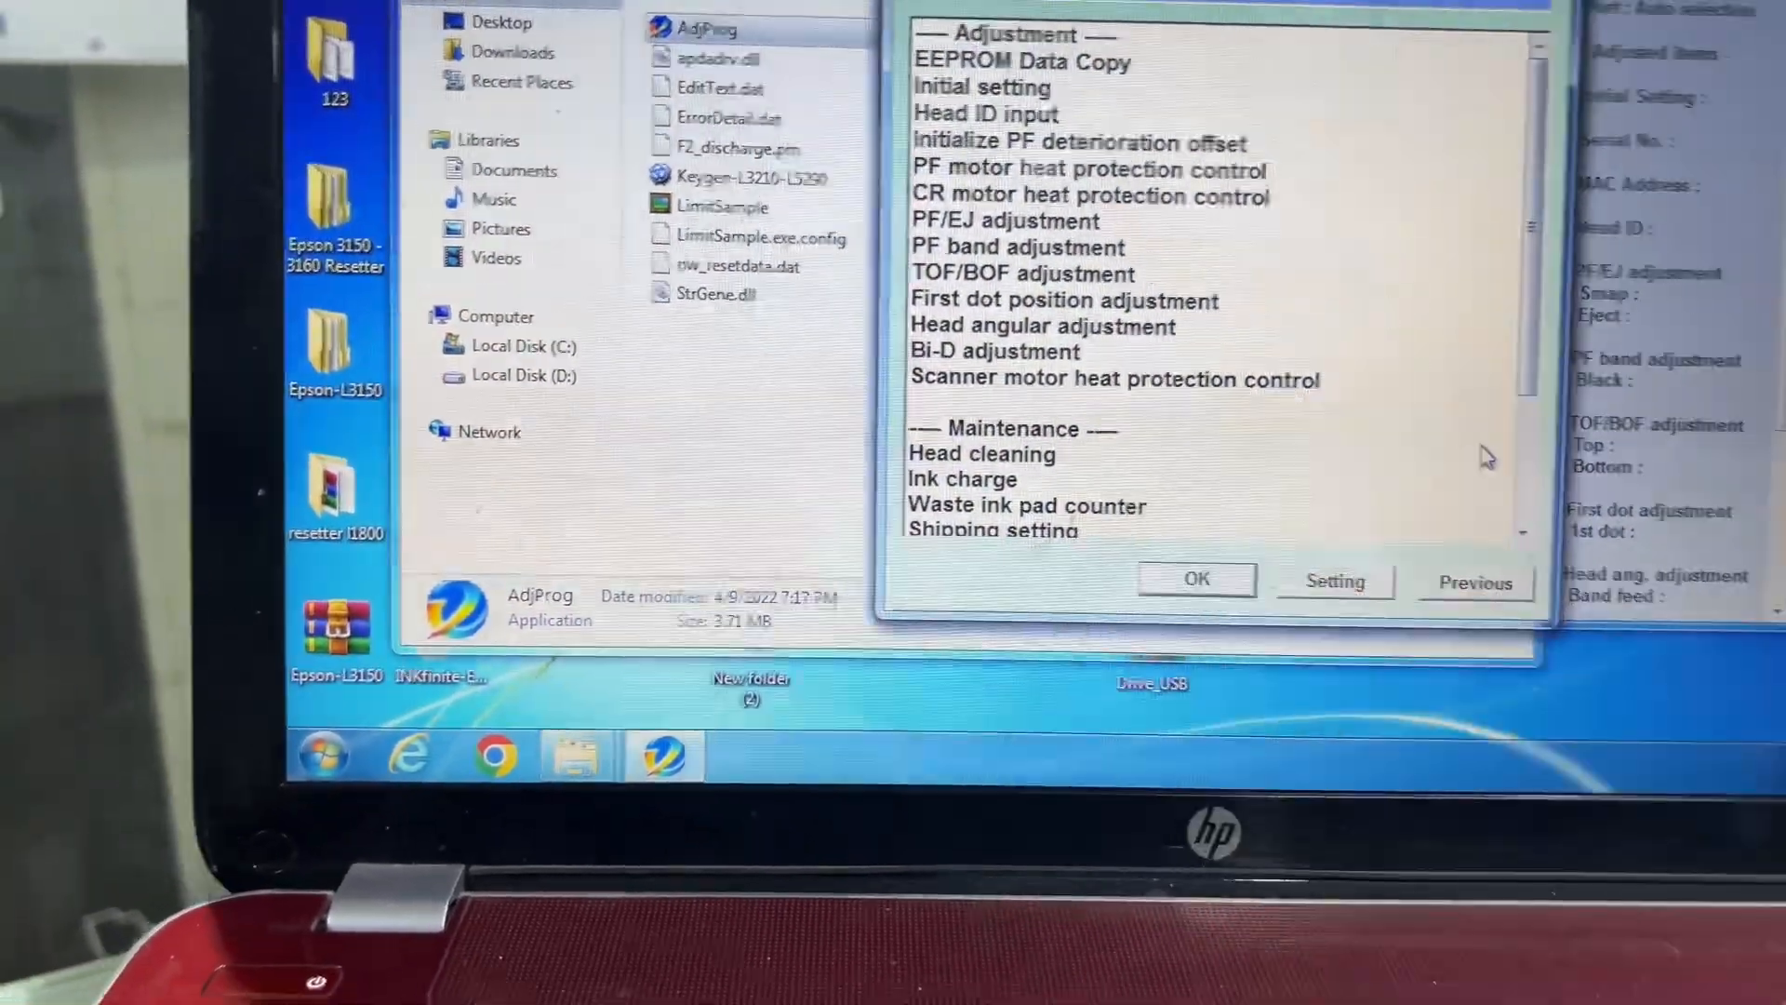
click(1025, 506)
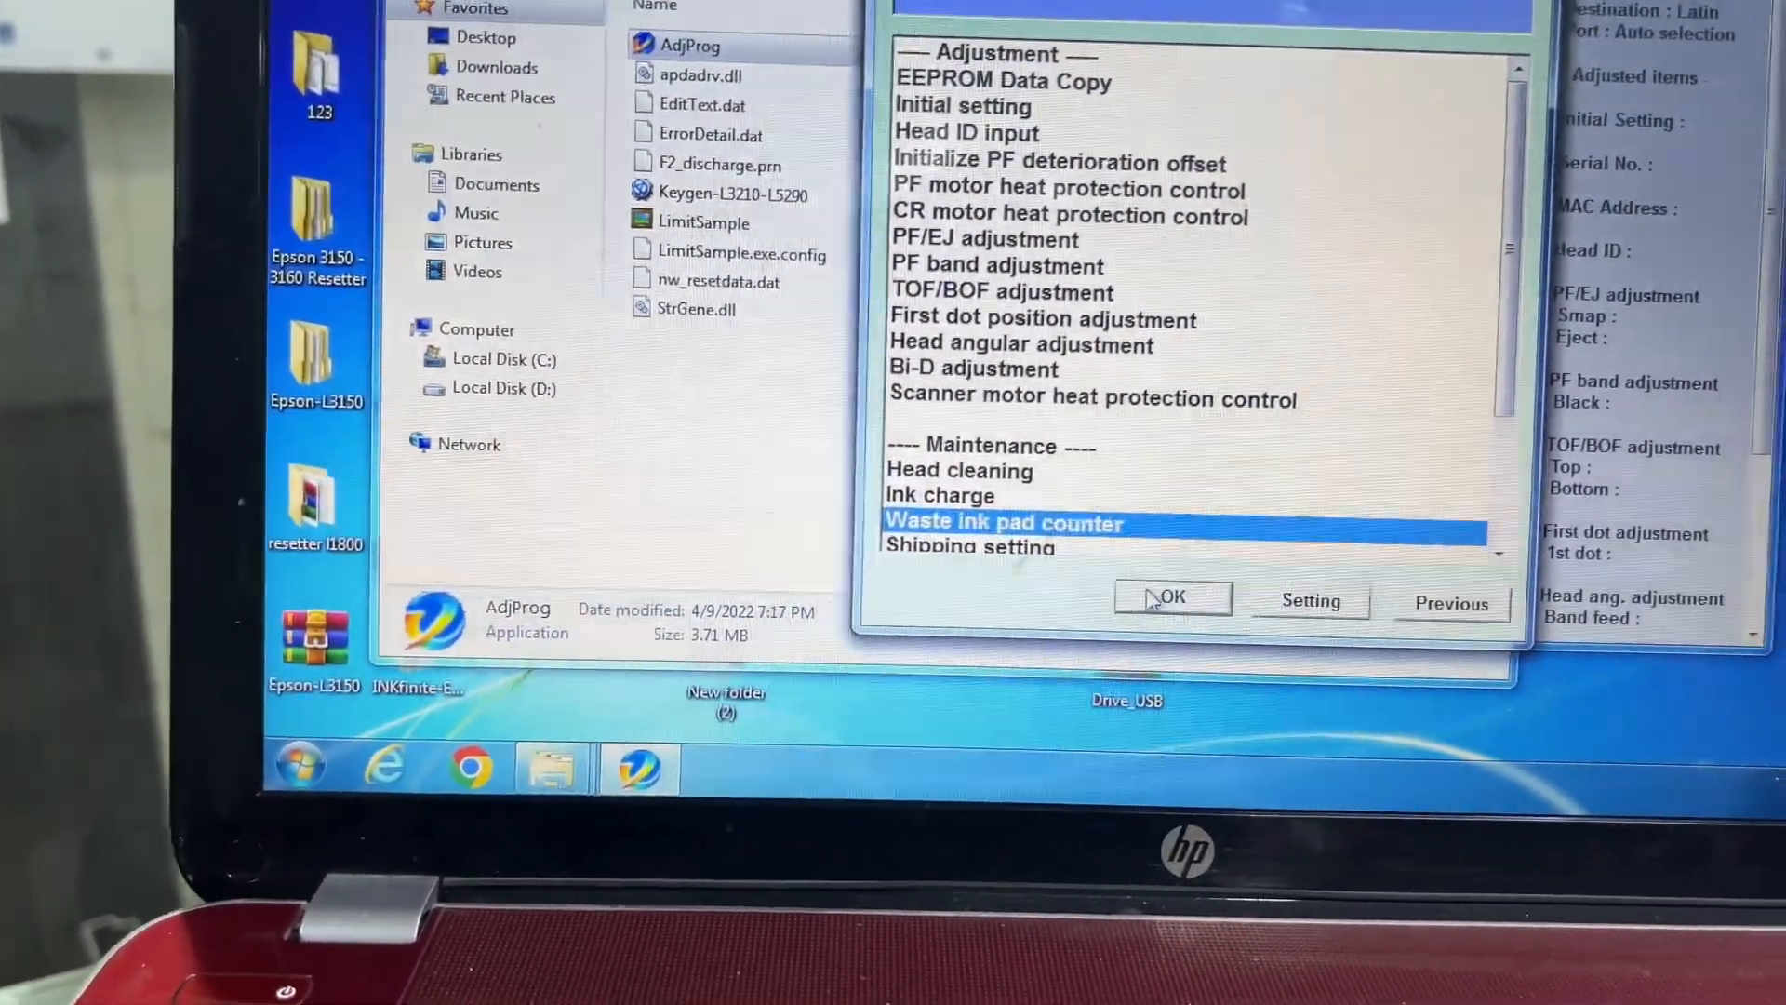
click(1171, 599)
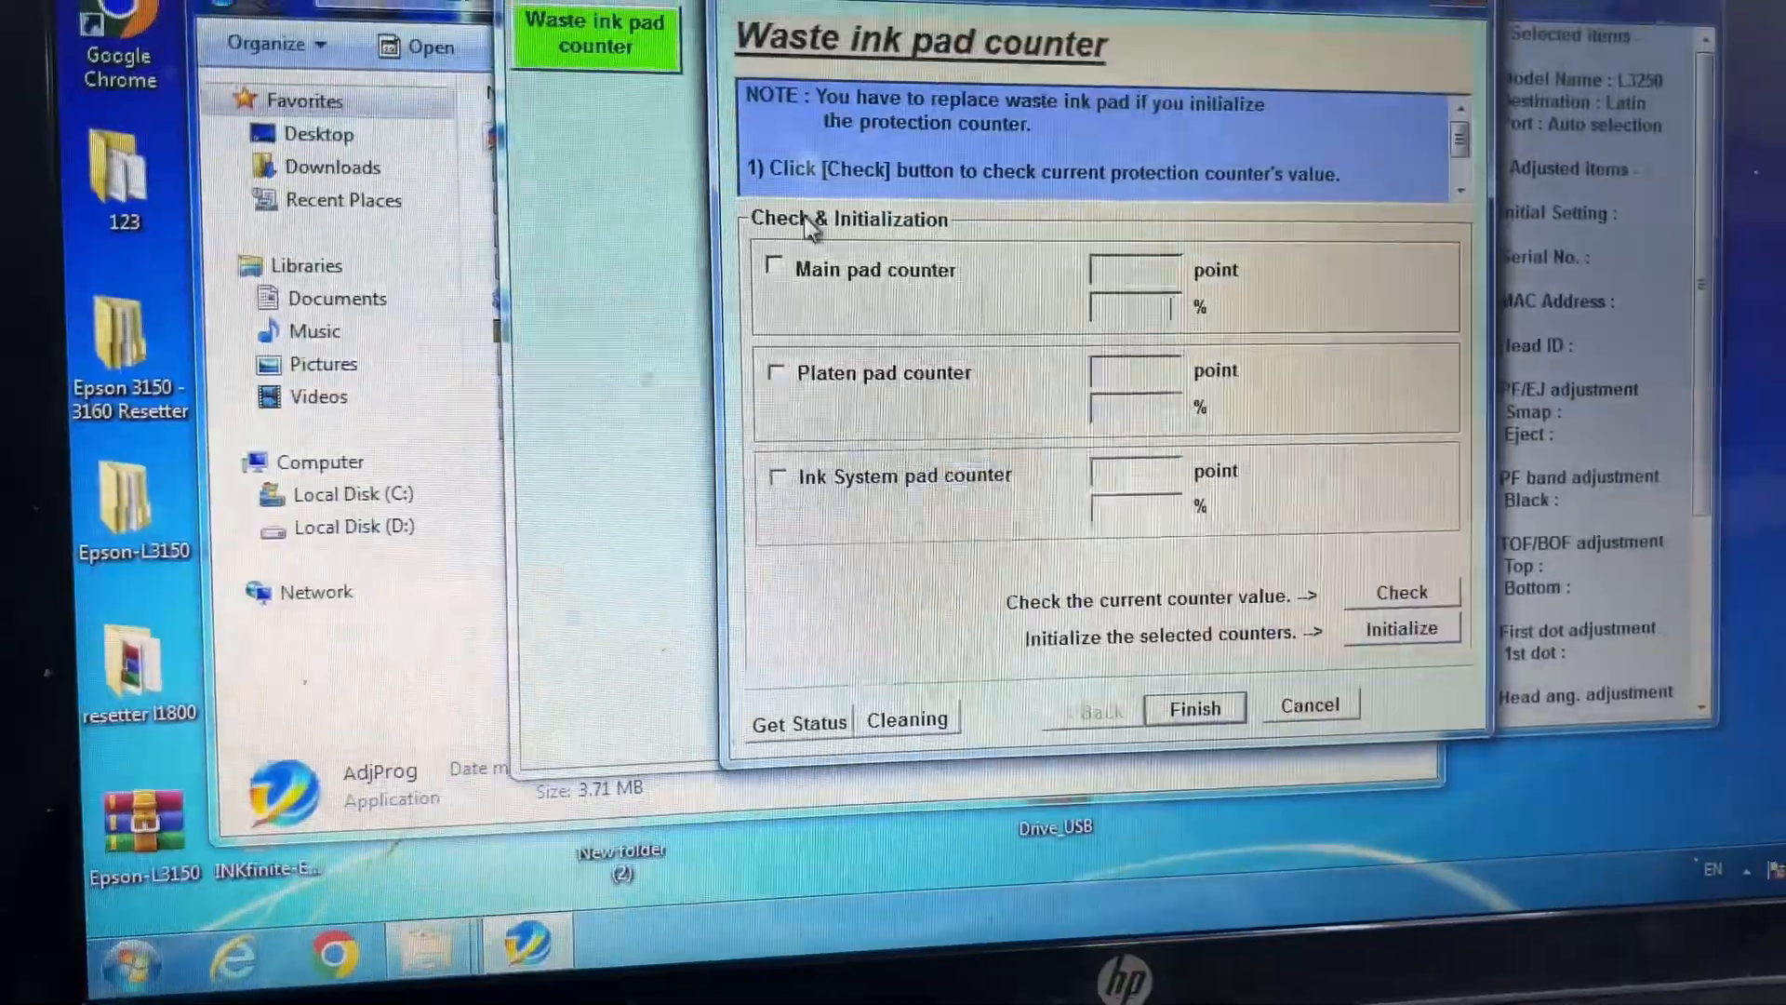
Check the three pad counters (82%, 80%, 81%) and tick all three for initialization
click(776, 268)
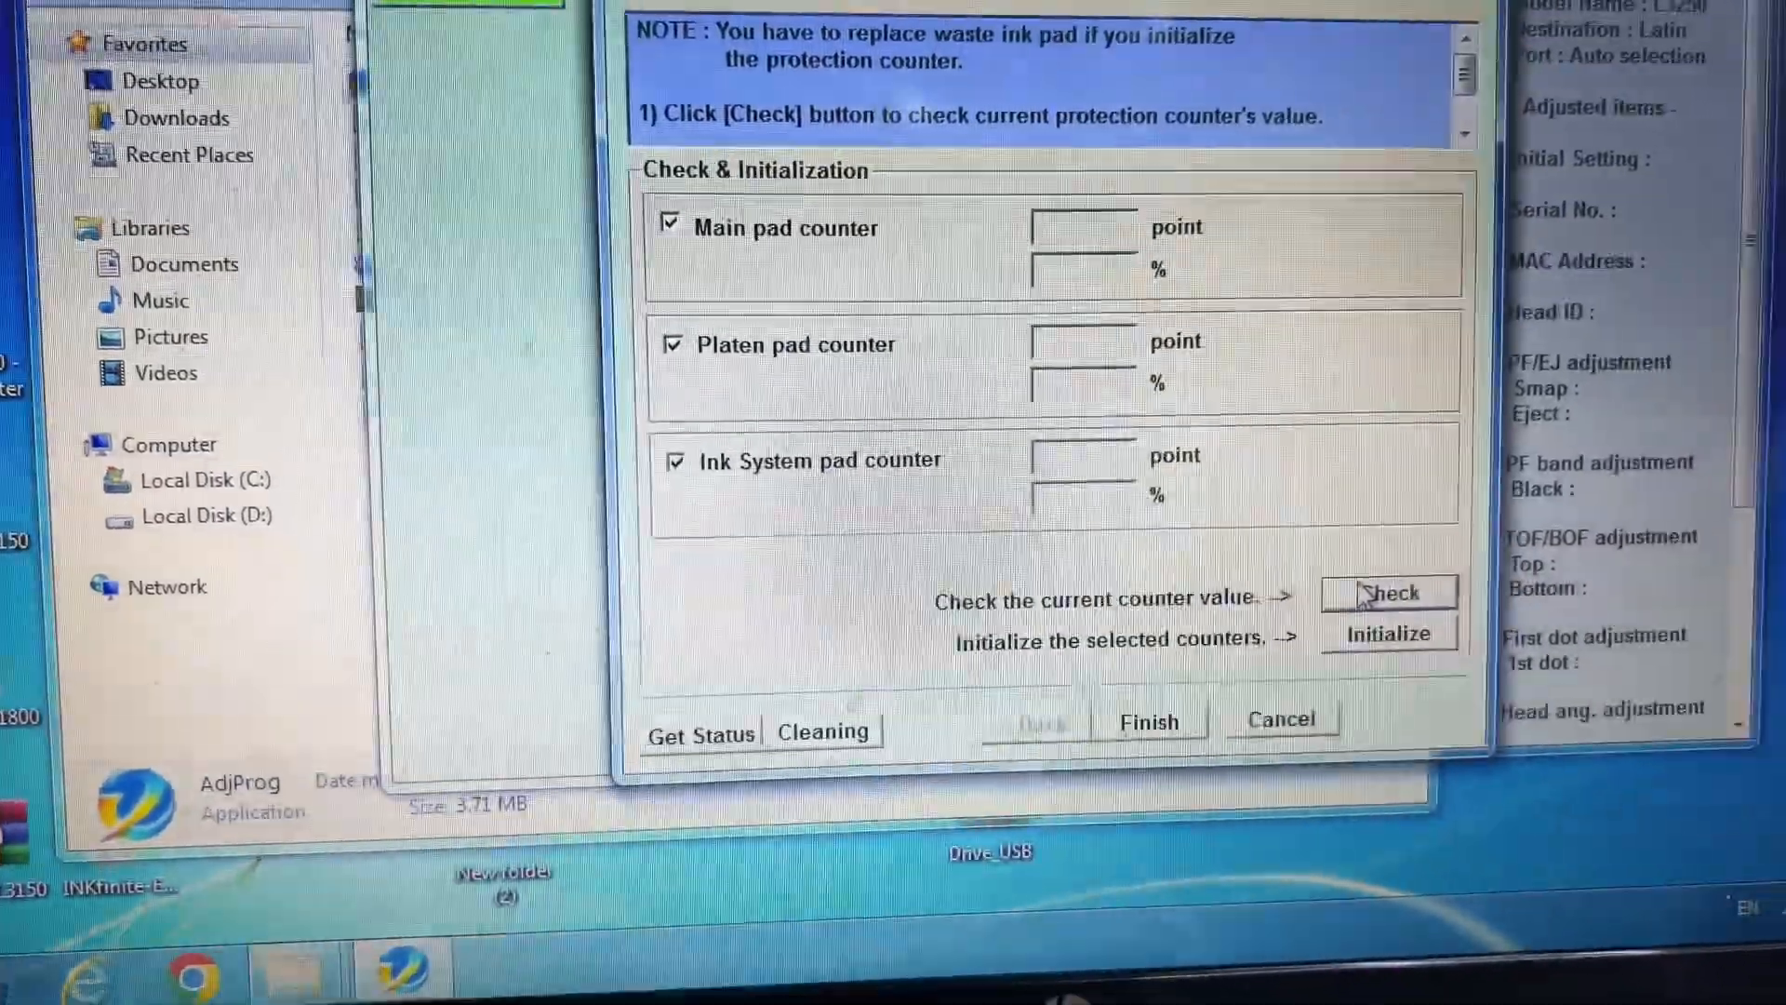
click(1388, 593)
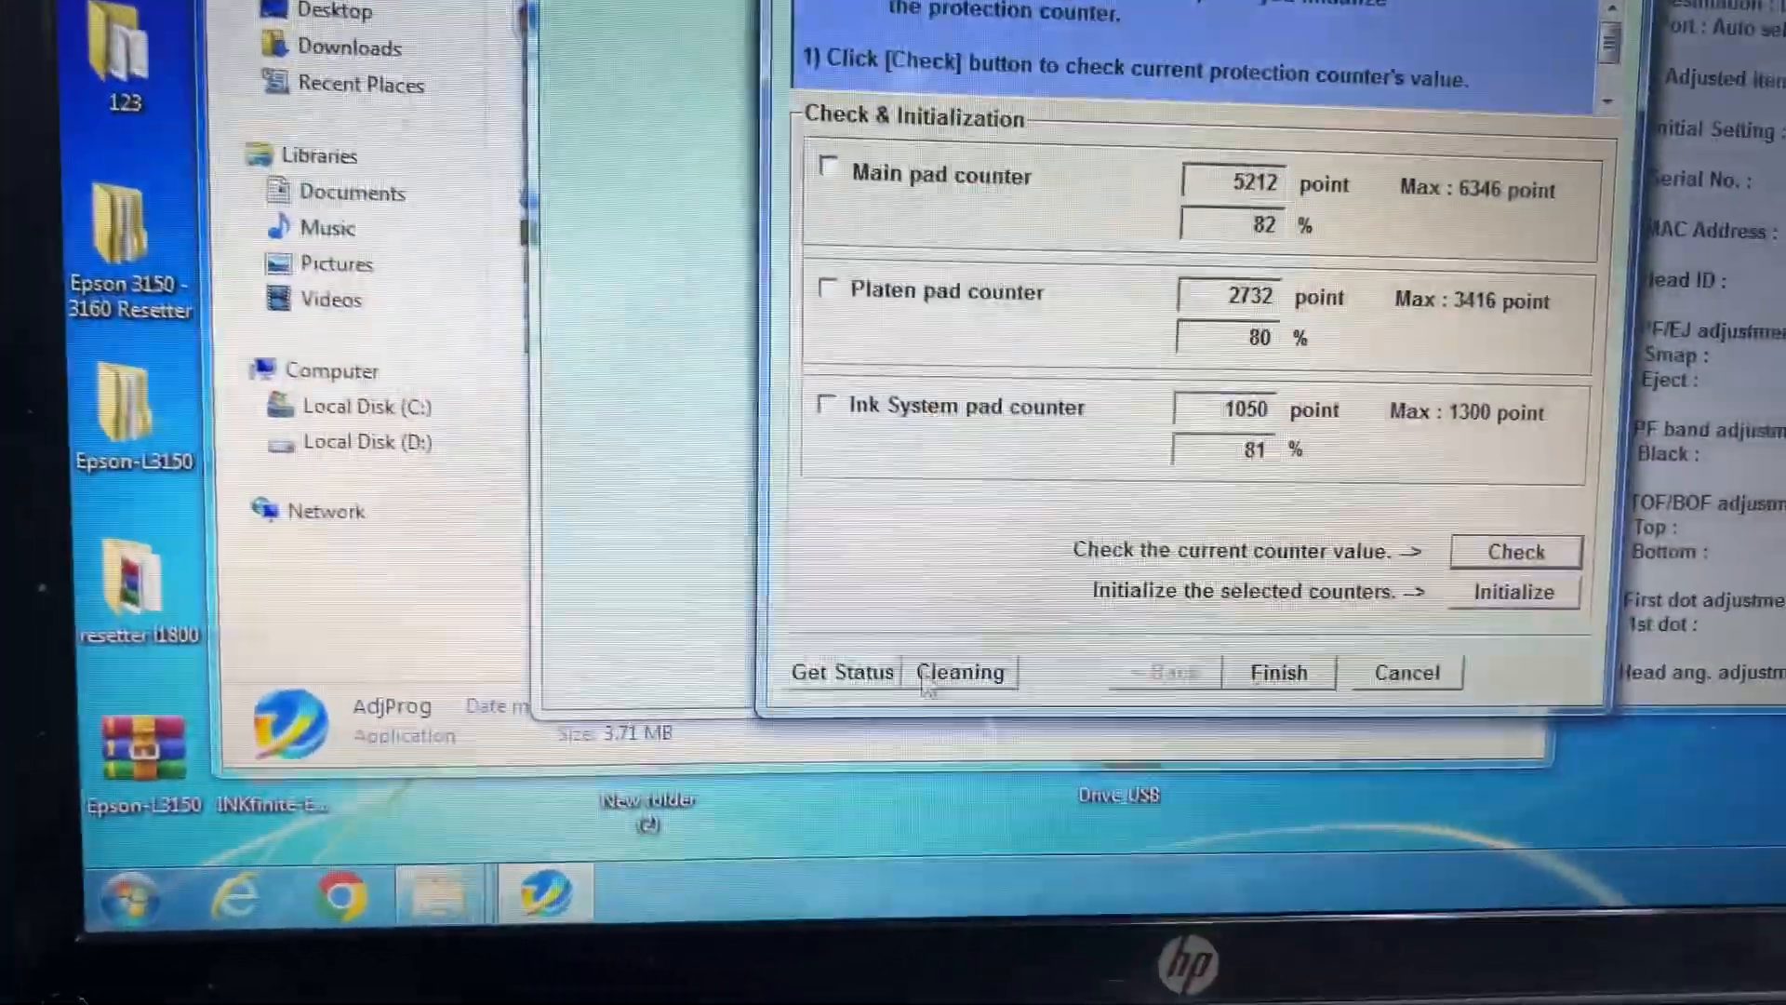
click(830, 167)
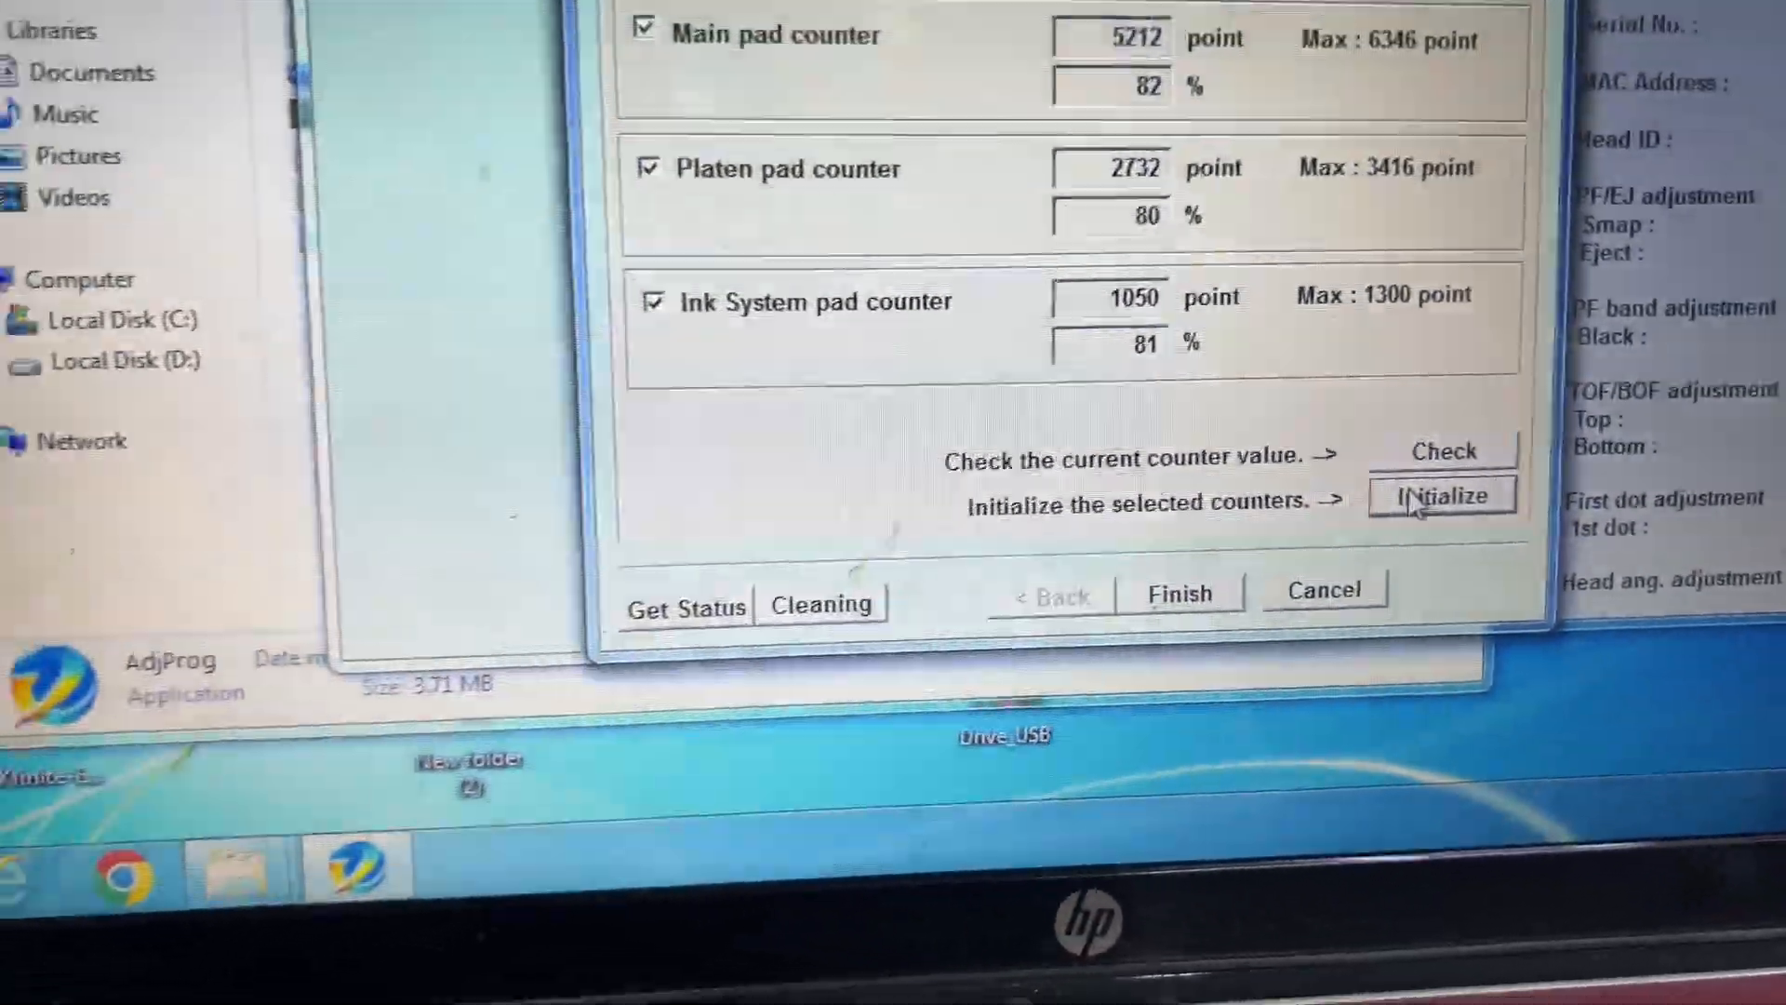
Initialize the main, platen and ink system pad counters to 0 points and 0%, acknowledging the prompts
click(1442, 494)
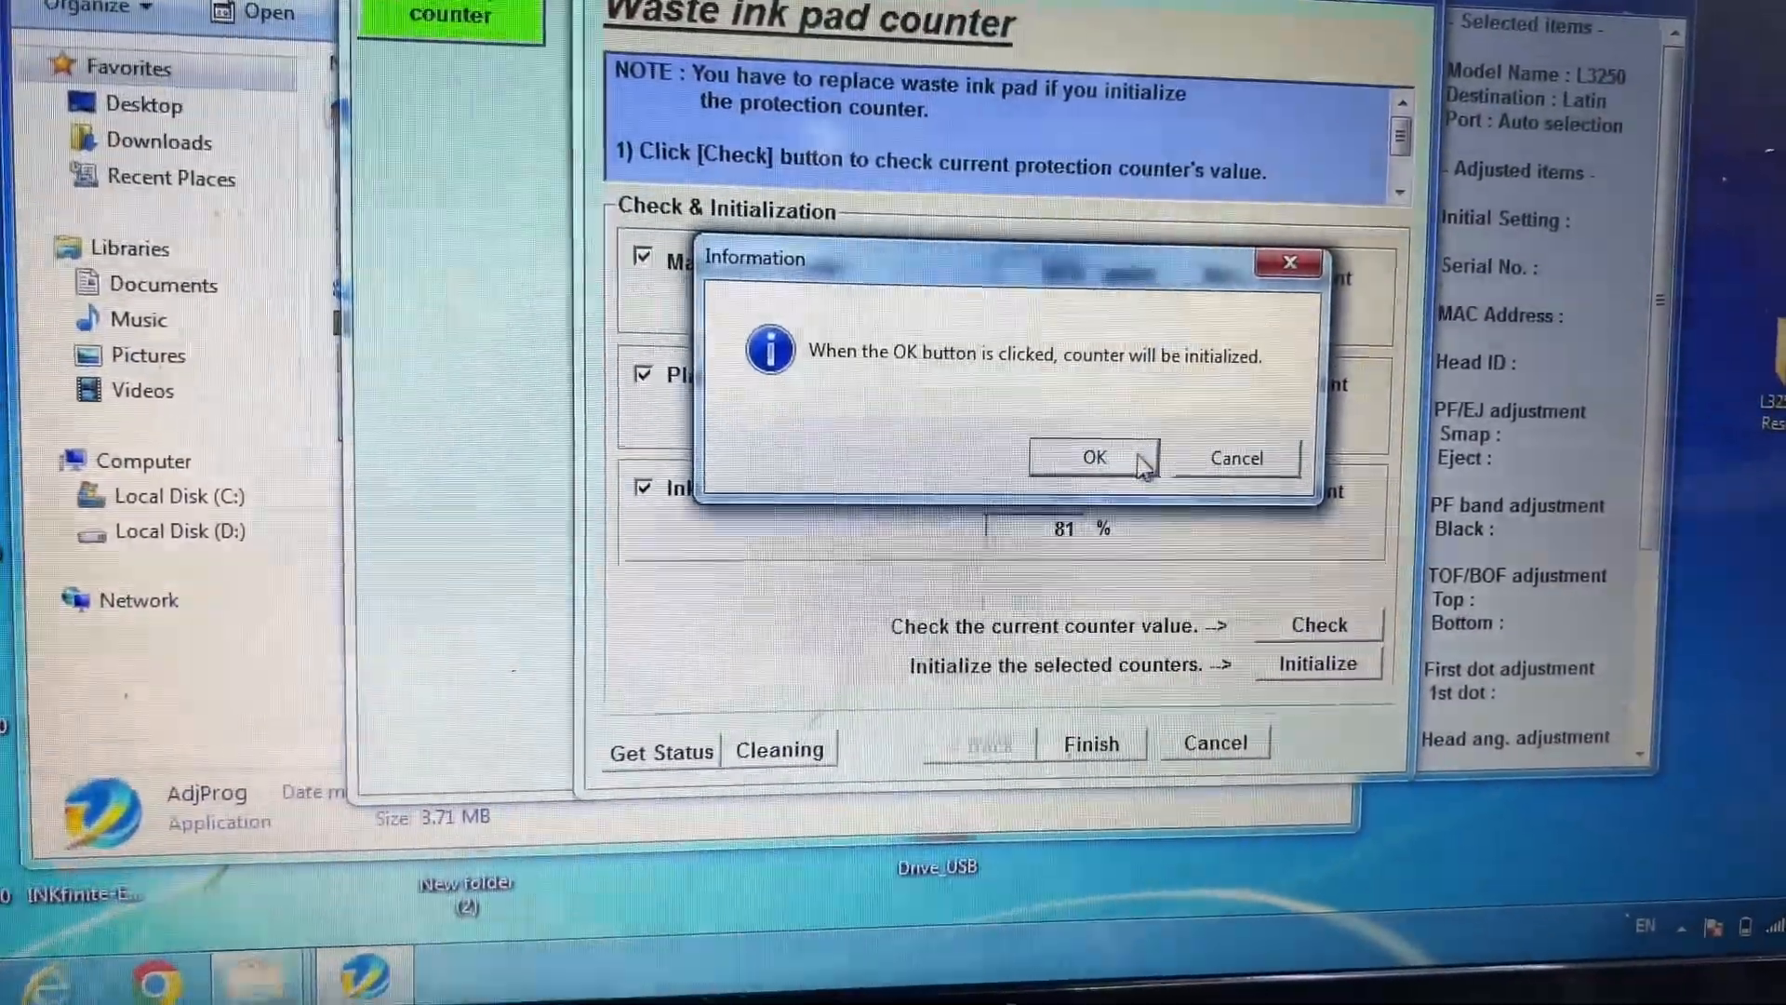
click(1093, 457)
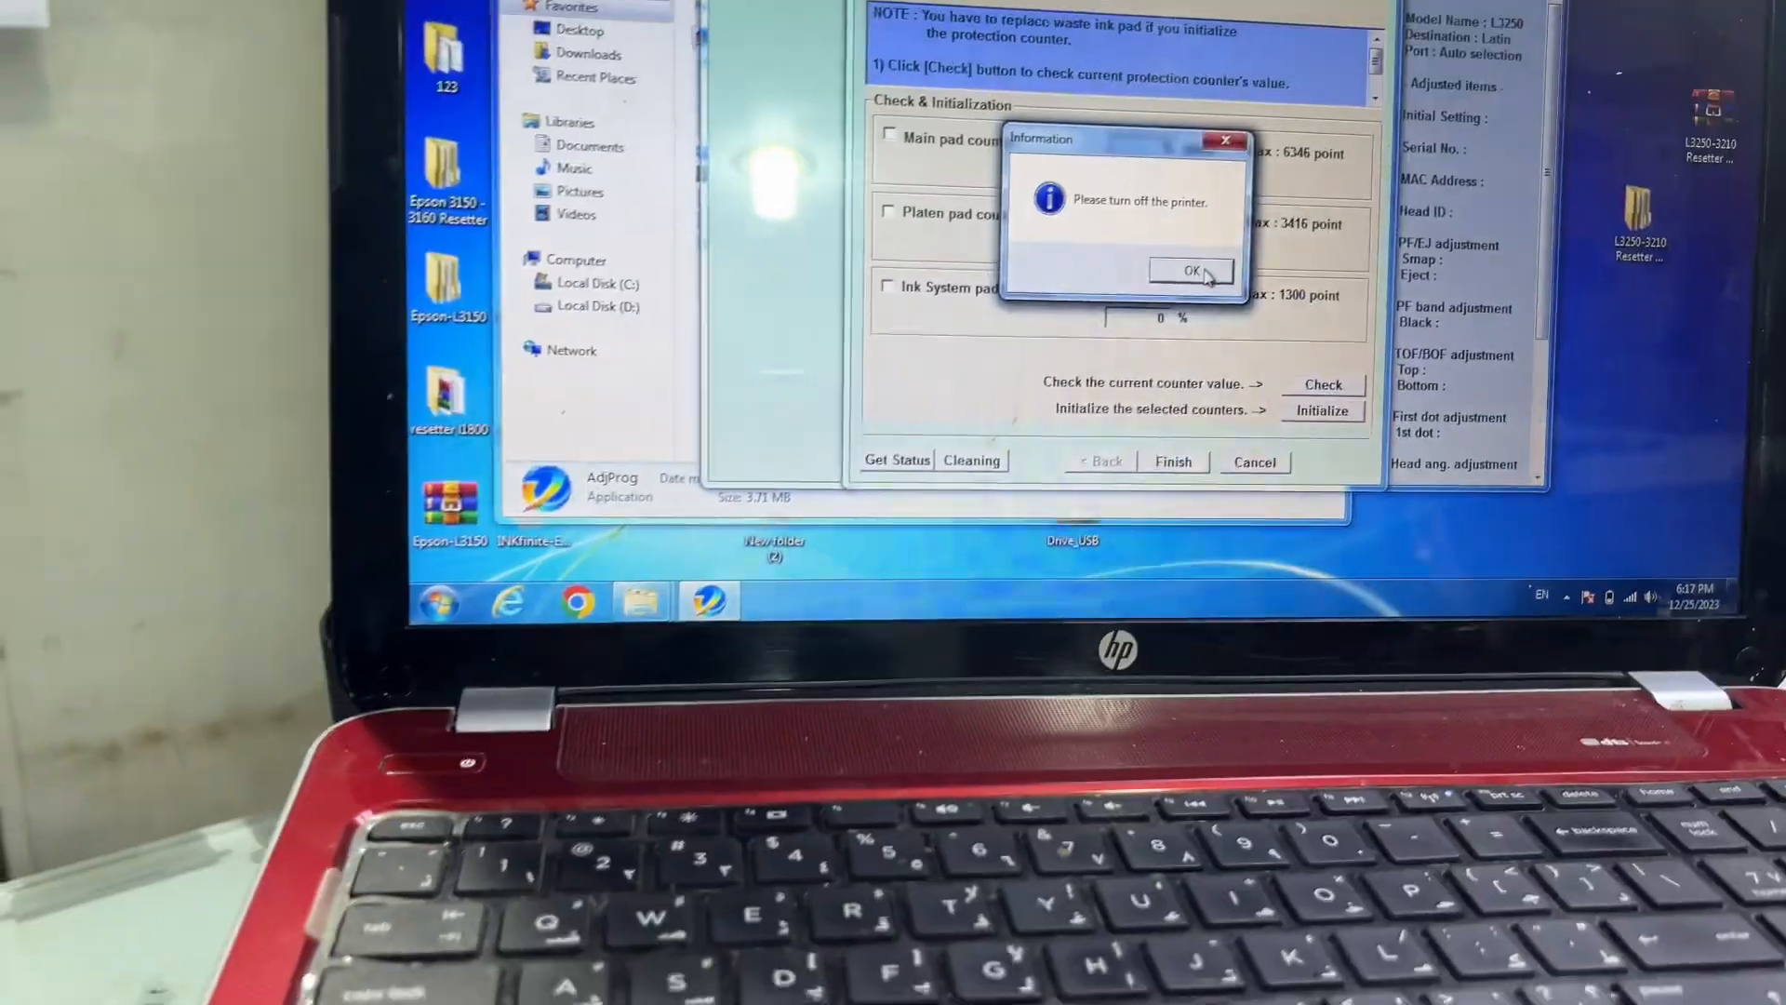
click(1189, 272)
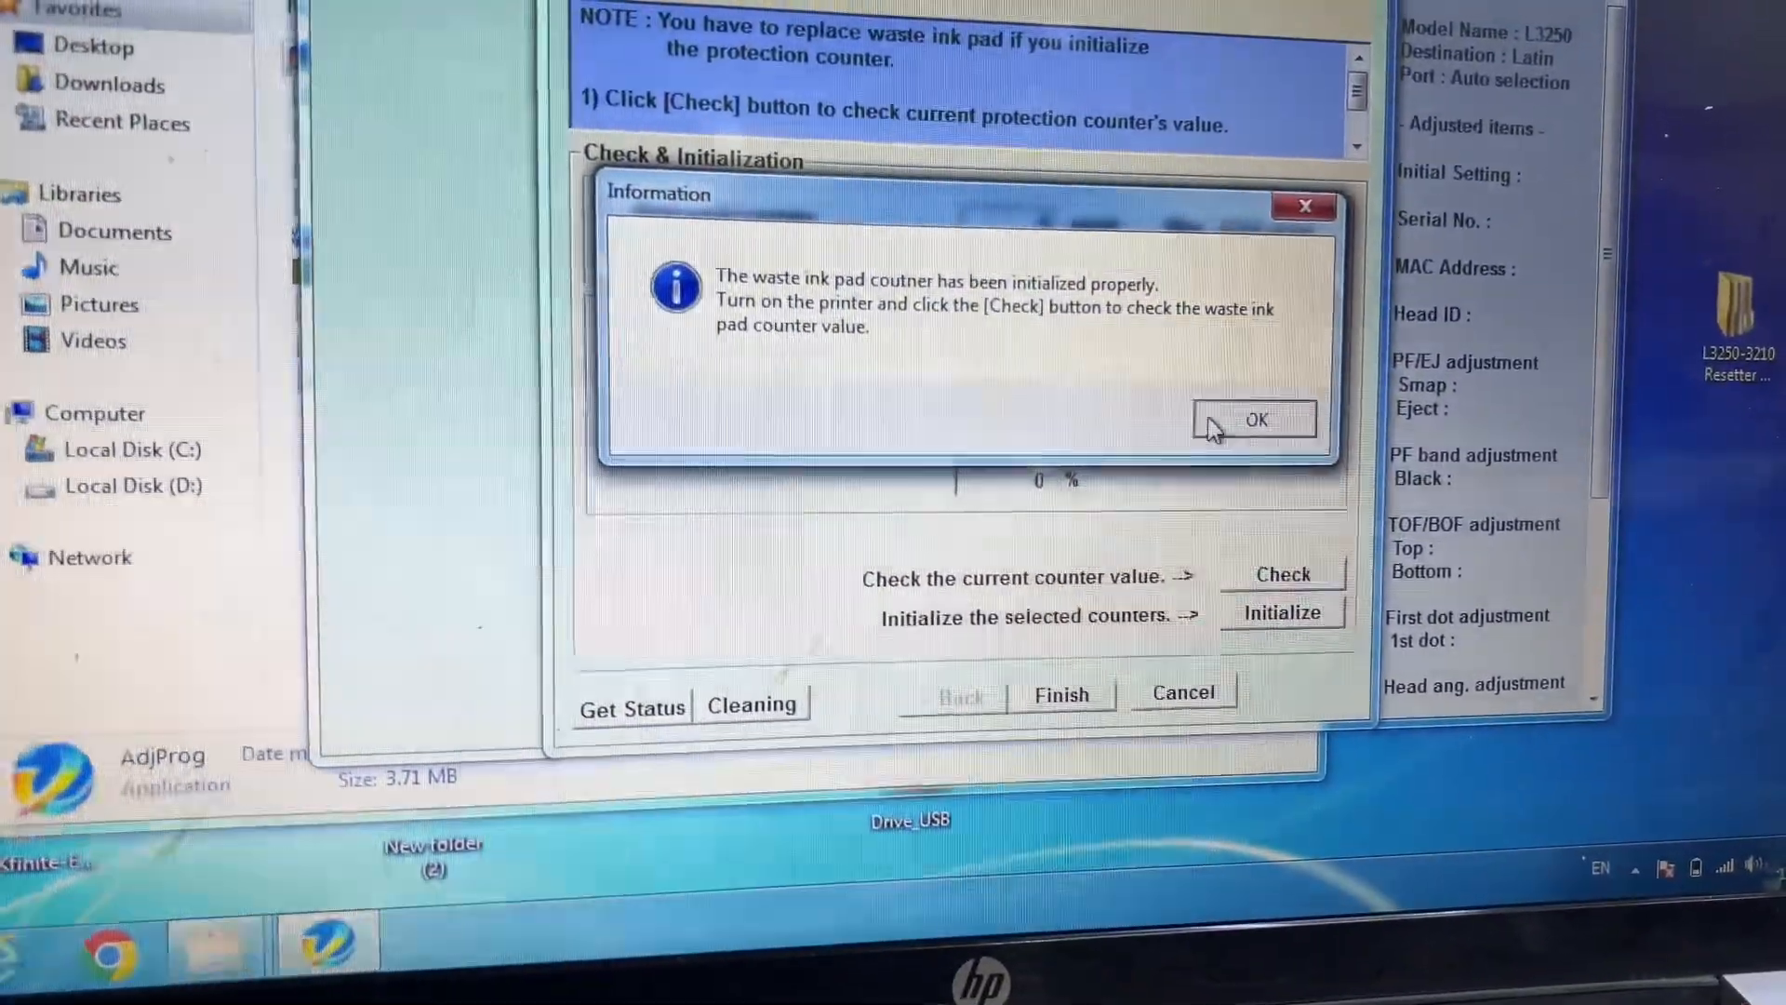
click(1254, 419)
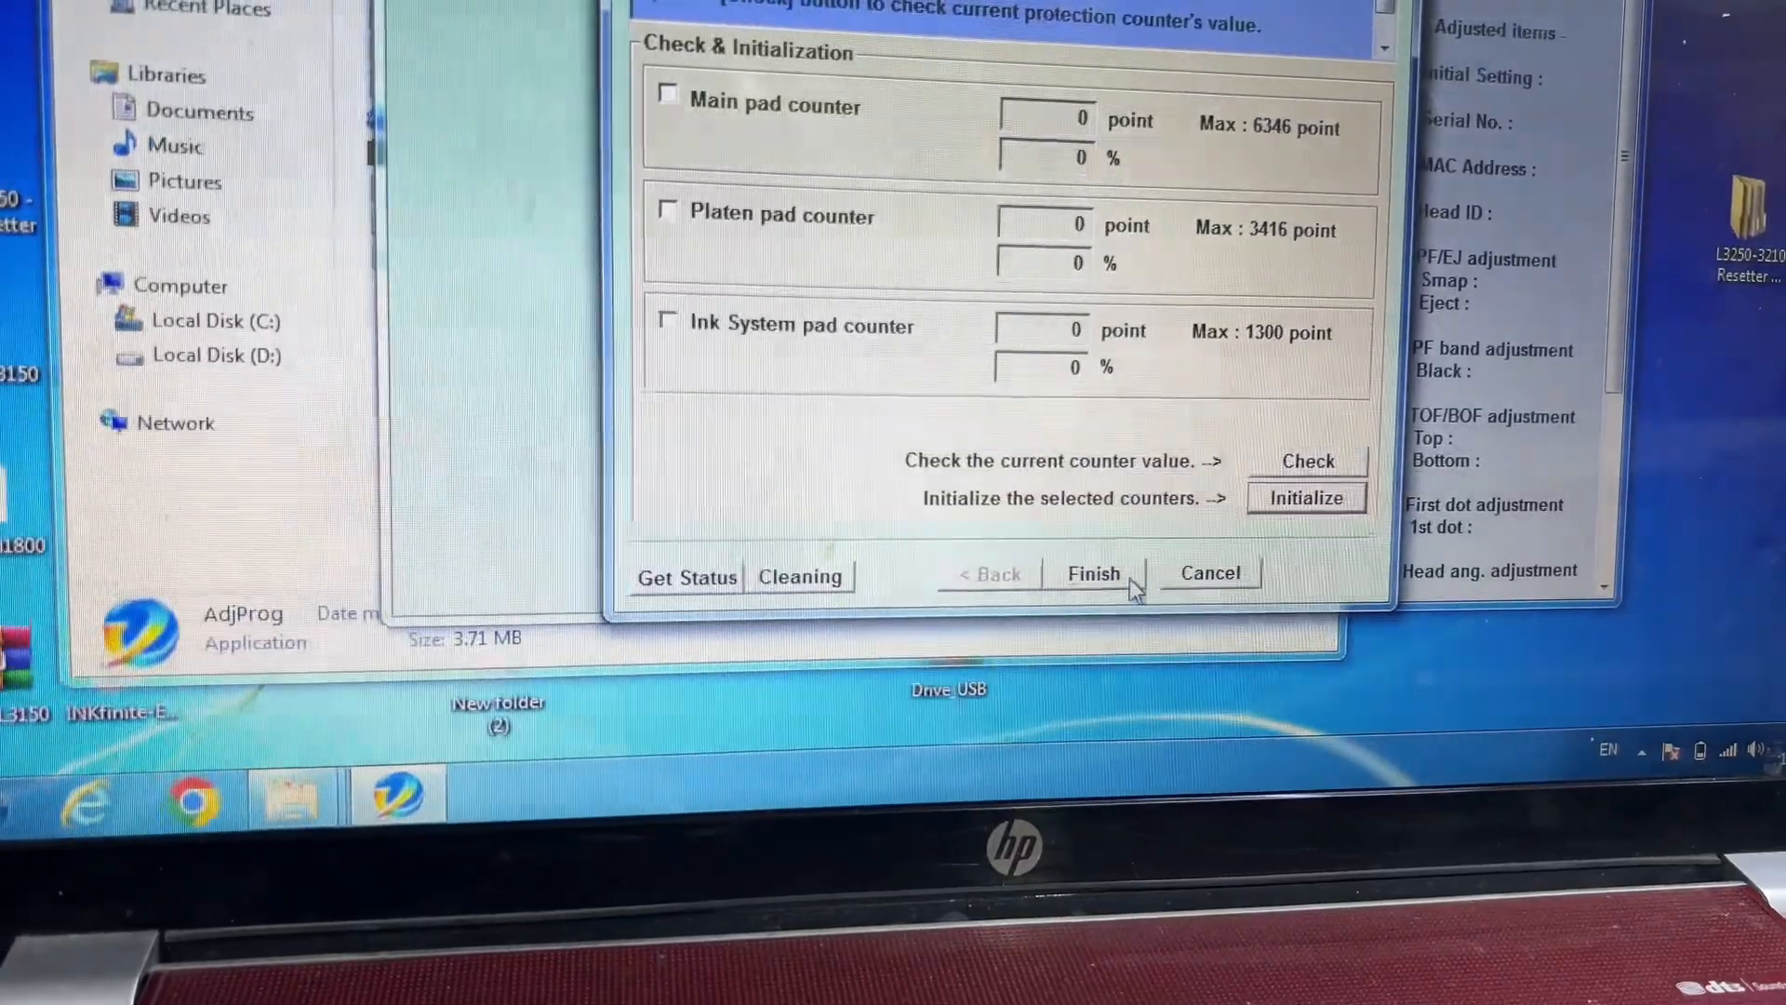